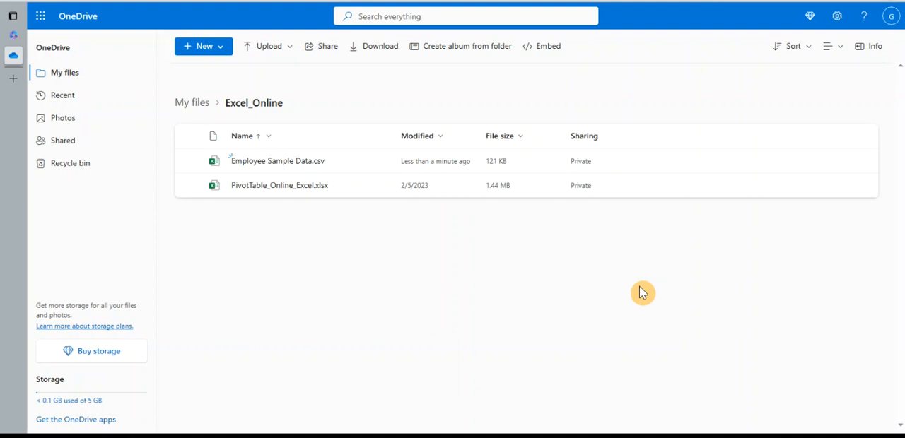
pyautogui.moveTo(613, 302)
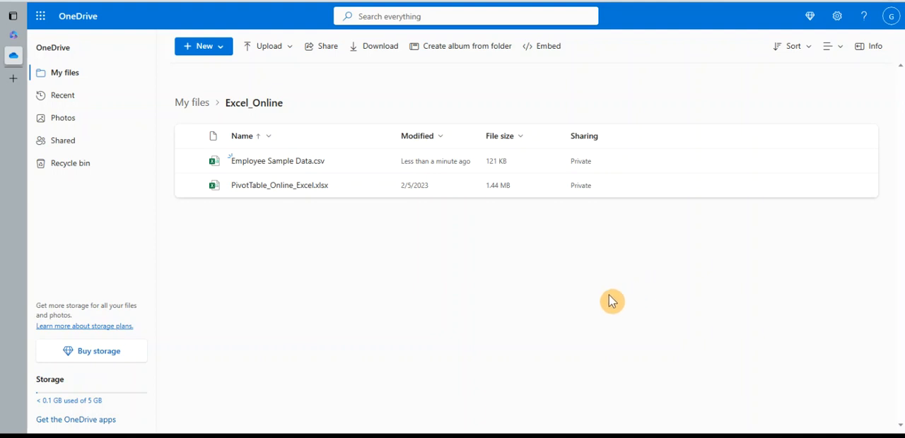
pyautogui.moveTo(491, 297)
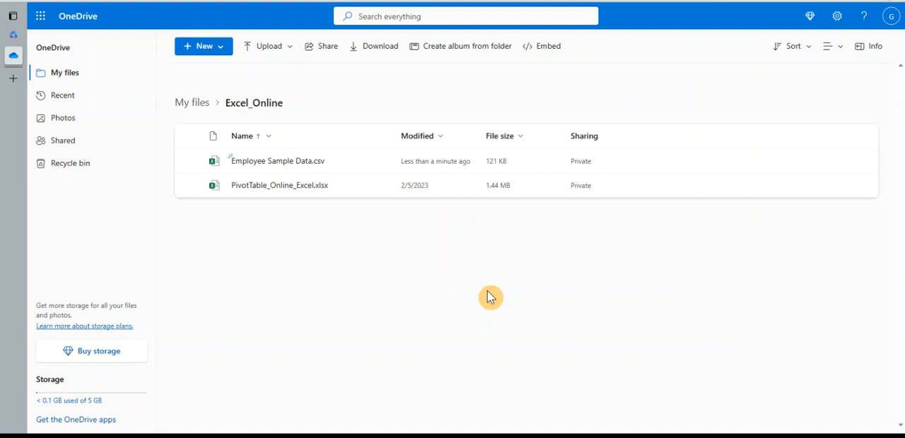
pyautogui.moveTo(479, 300)
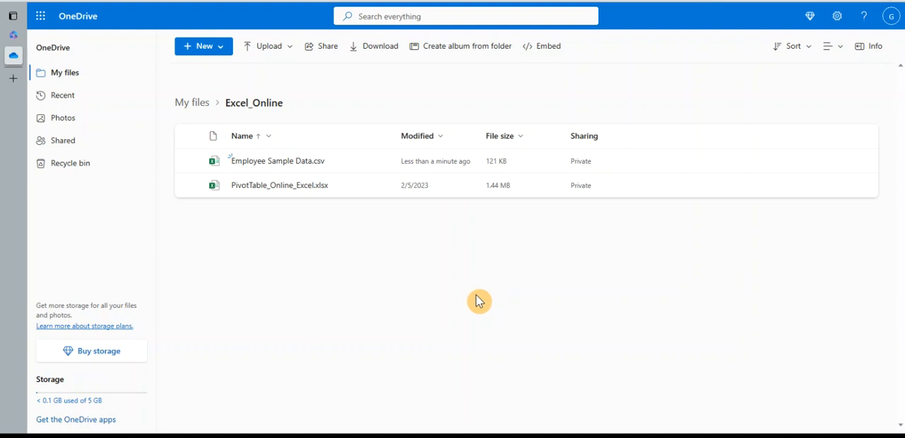
pyautogui.moveTo(399, 297)
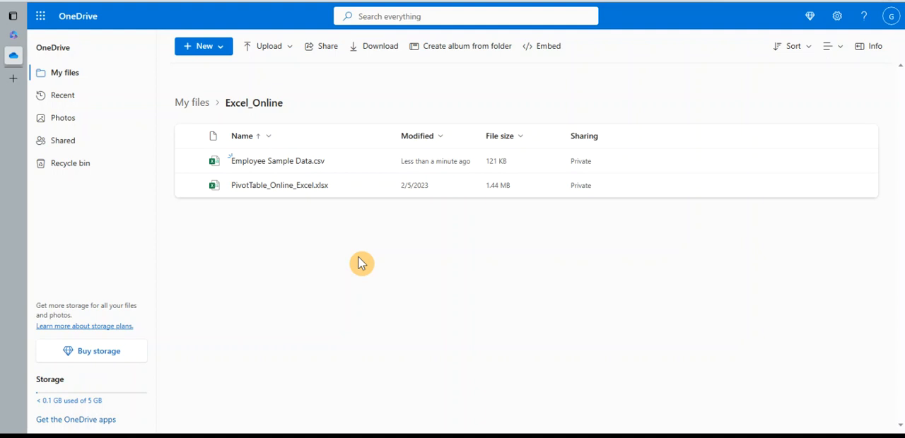
pyautogui.moveTo(435, 269)
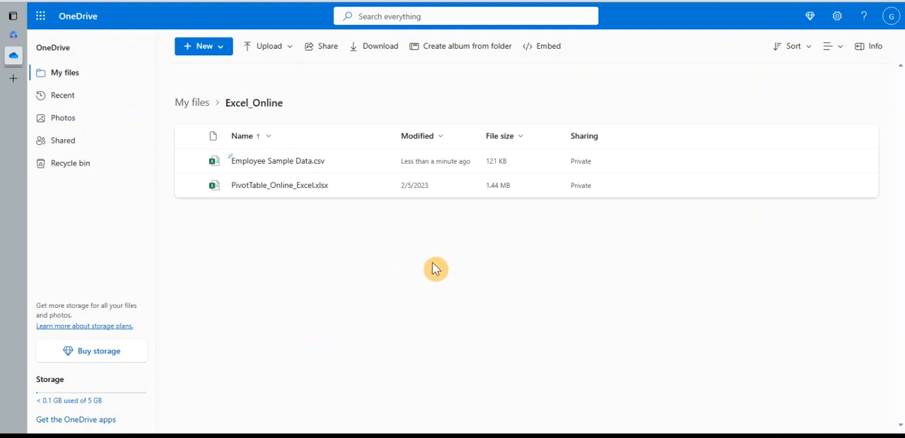
pyautogui.moveTo(462, 295)
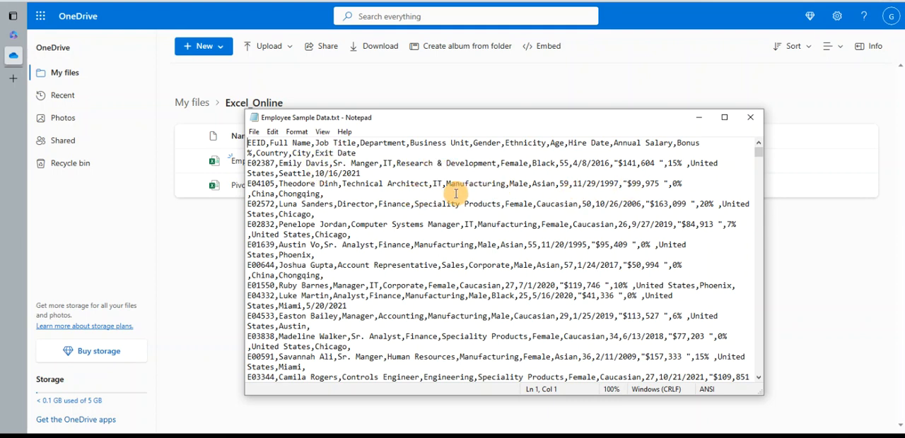
# - Review the raw employee records in Notepad and close the text window
pyautogui.doubleClick(580, 184)
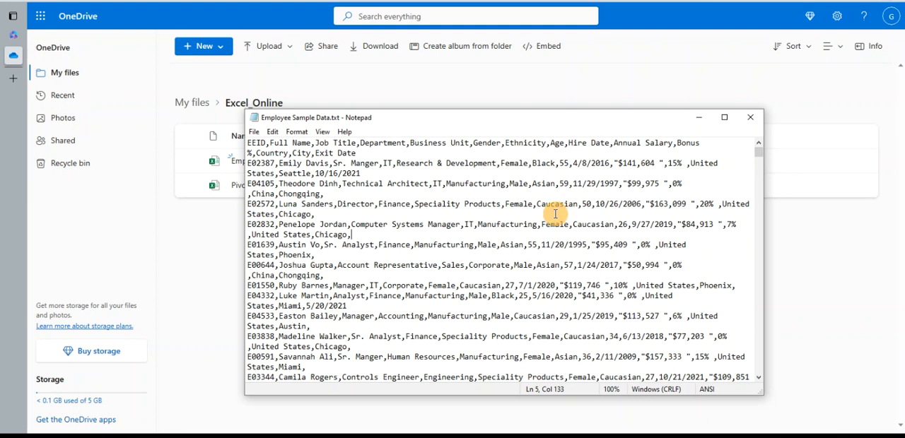
pyautogui.moveTo(564, 126)
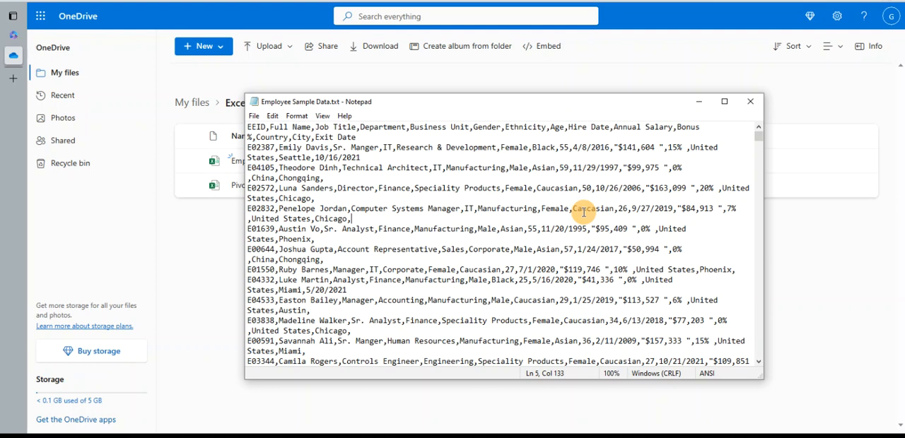
pyautogui.moveTo(483, 182)
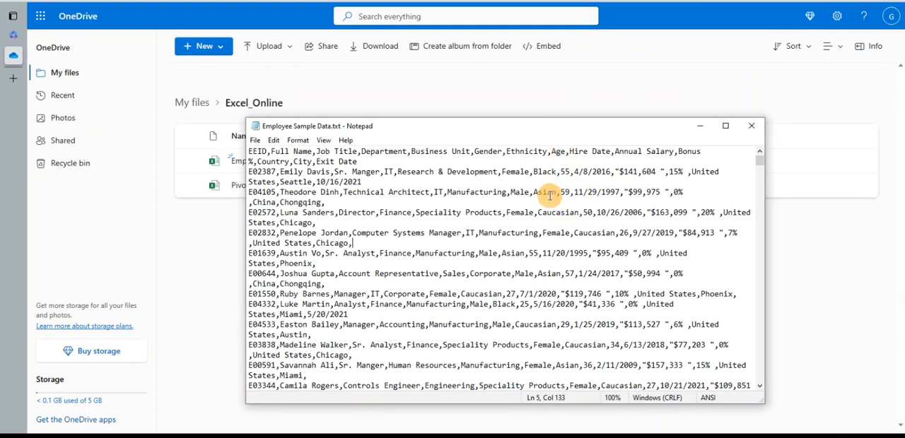
pyautogui.moveTo(558, 171)
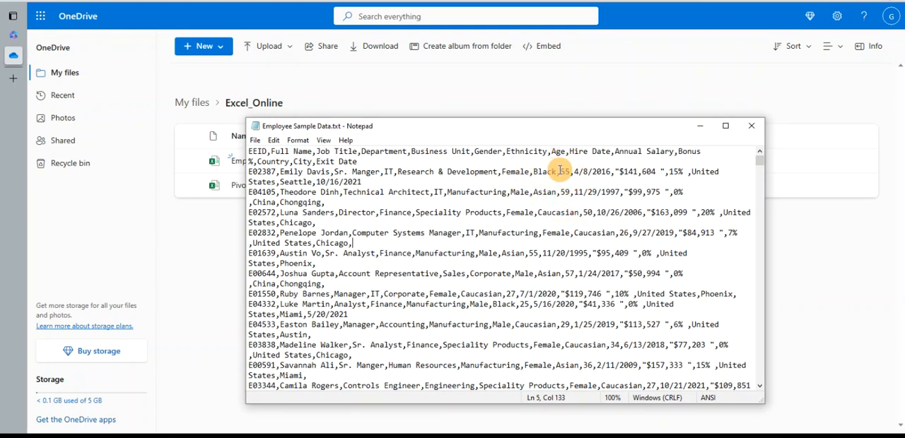
pyautogui.moveTo(615, 181)
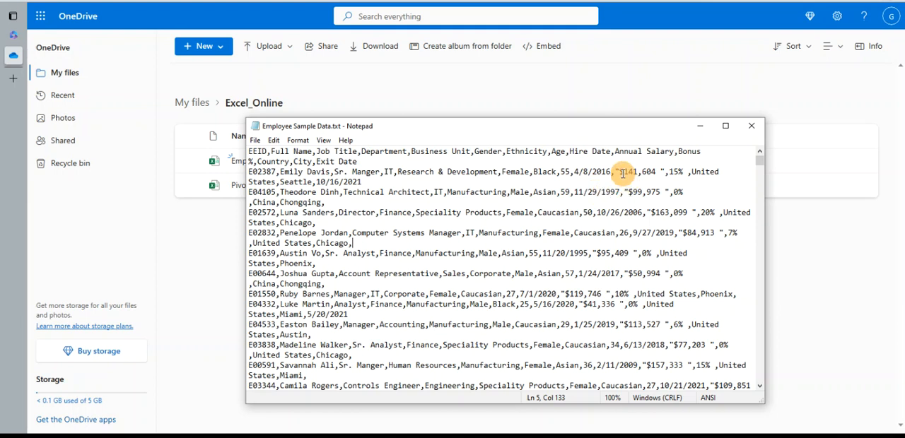
pyautogui.moveTo(645, 195)
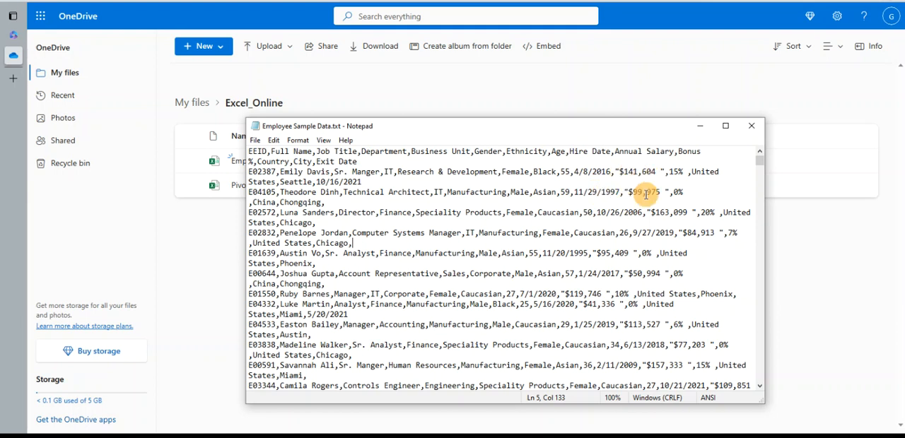
pyautogui.moveTo(696, 154)
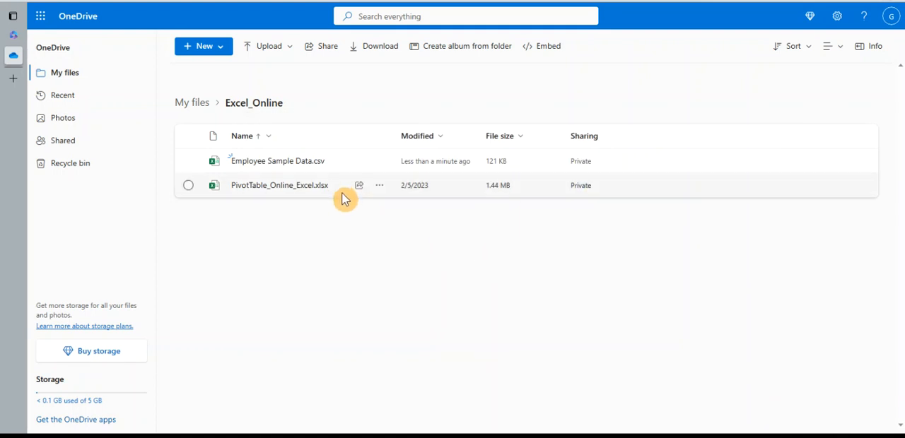
pyautogui.moveTo(283, 167)
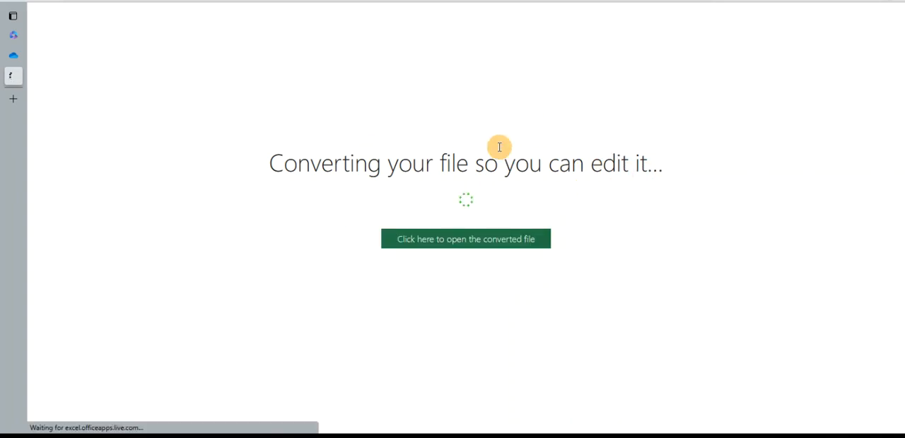
# - Open the converted Employee Sample Data workbook for editing in Excel for the web
pyautogui.click(466, 240)
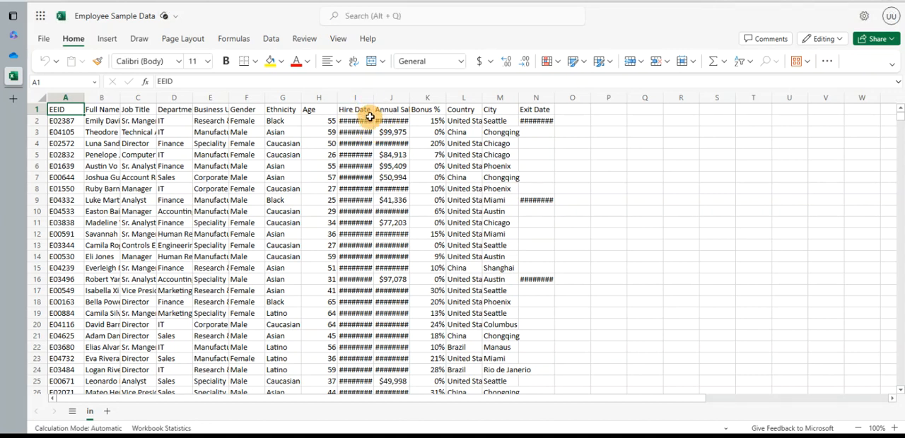
# - Format the Hire Date column as Date and widen the salary and date columns
pyautogui.click(355, 109)
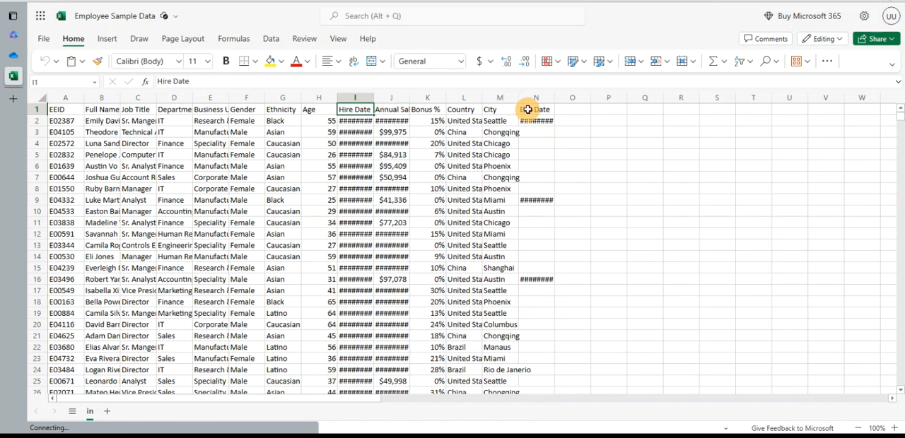
pyautogui.scroll(-3)
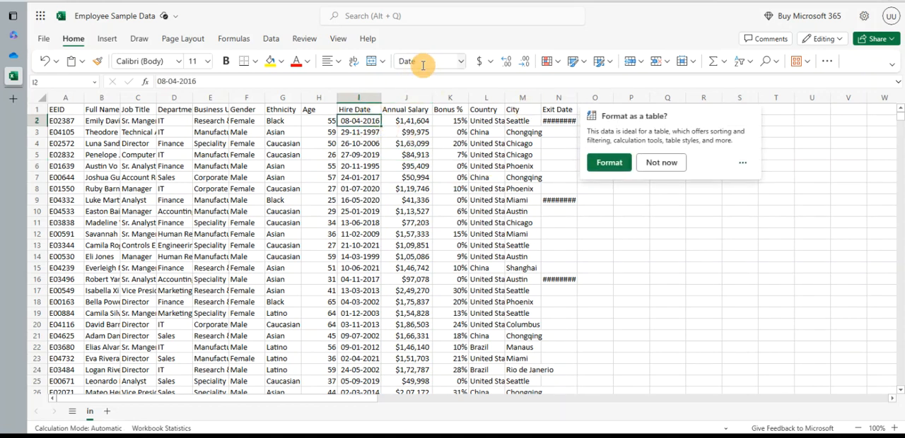
pyautogui.click(406, 120)
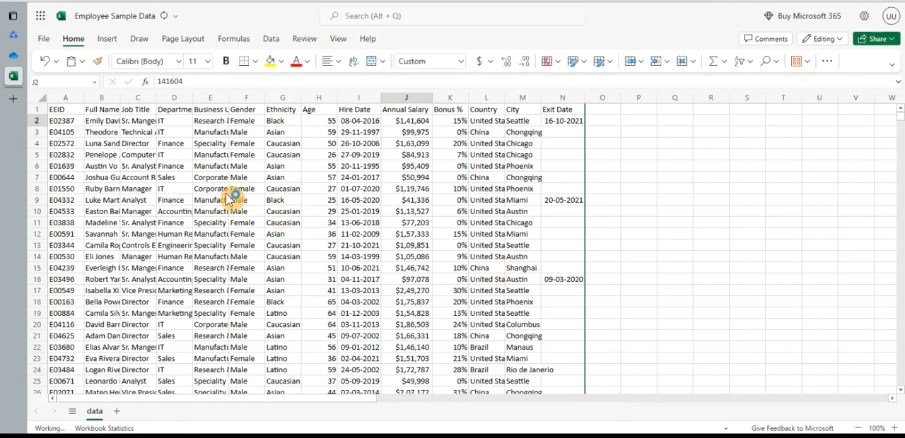
# - Widen the Business Unit column and select a cell in the data, ready for Insert options
pyautogui.click(209, 200)
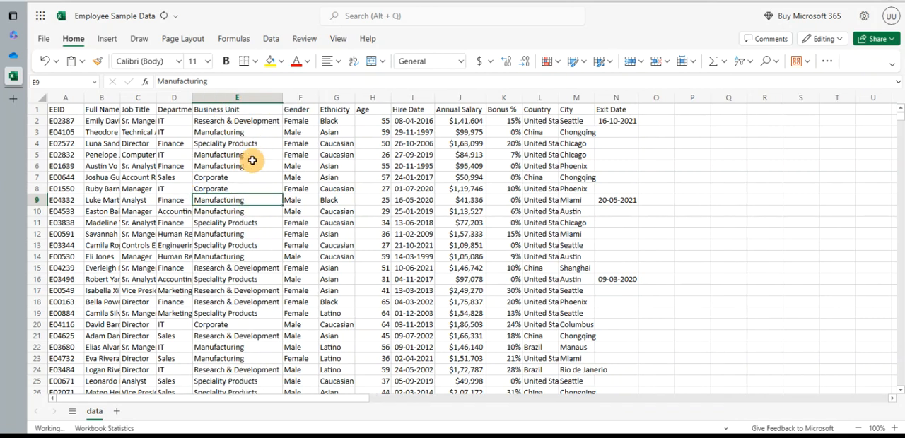
pyautogui.click(172, 165)
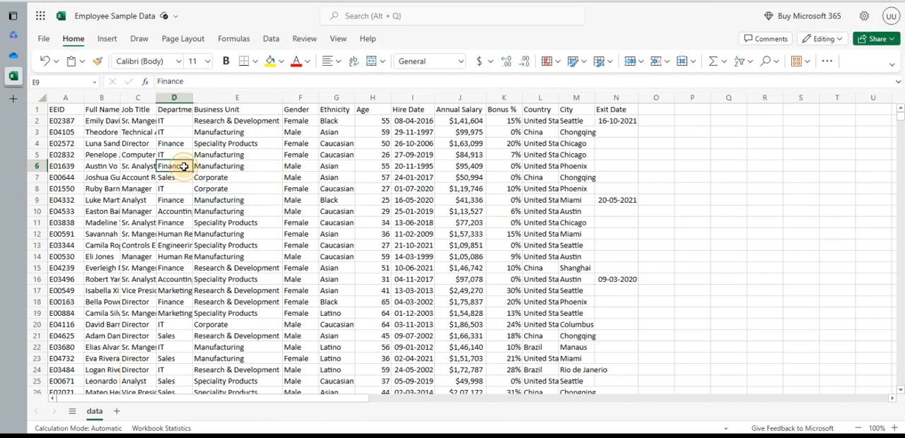
pyautogui.click(174, 165)
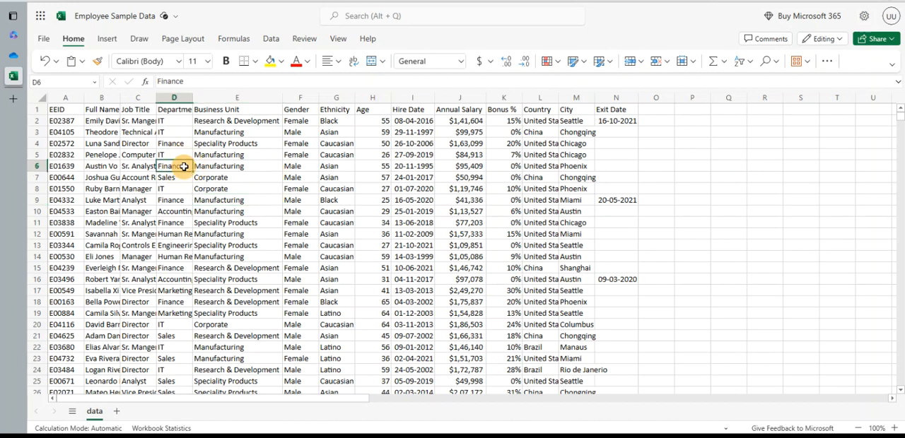
pyautogui.click(108, 38)
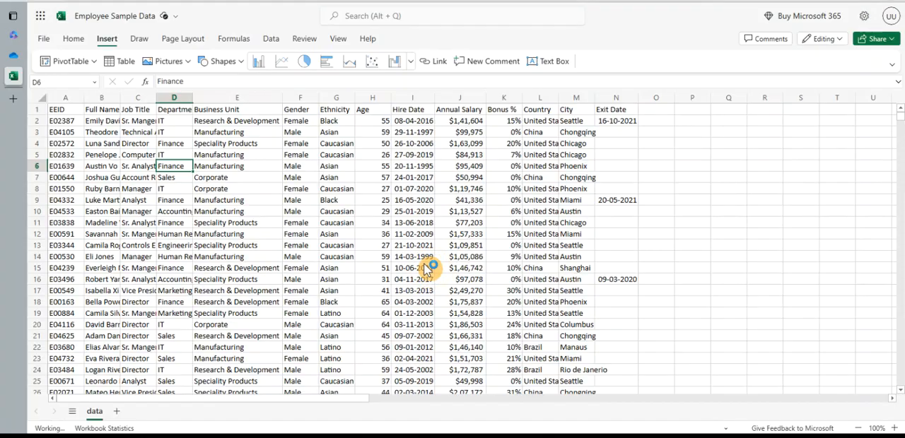
# - Convert A1:N1001 into a table with the first row as headers
pyautogui.click(125, 61)
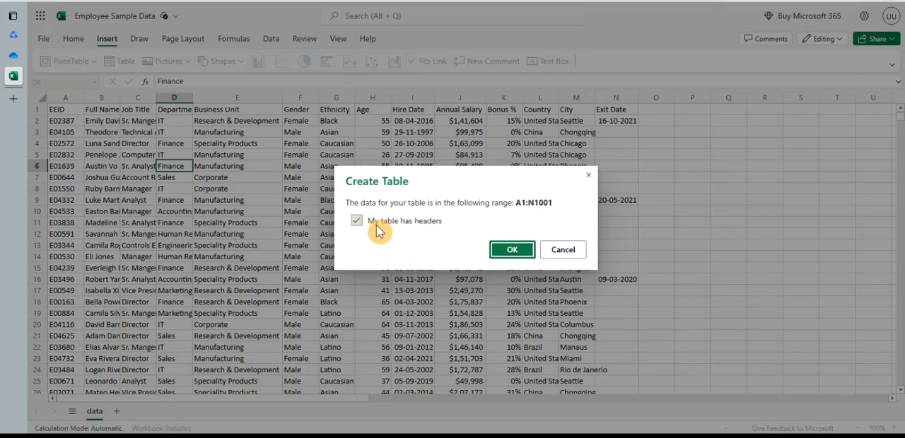
pyautogui.click(512, 249)
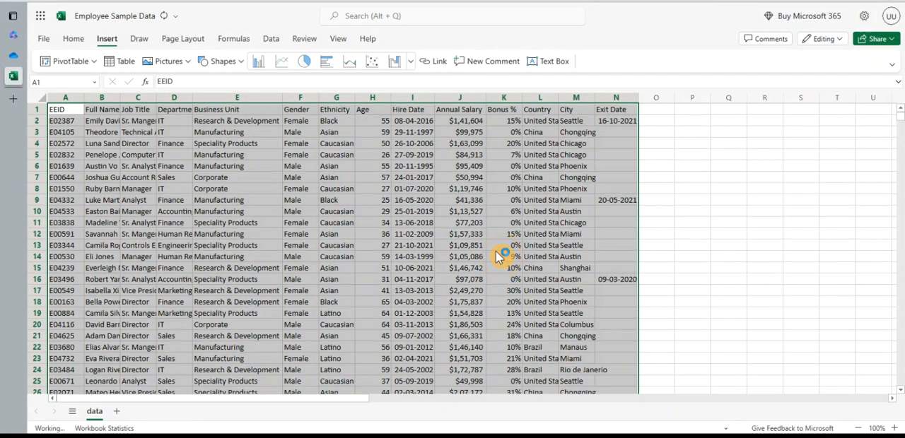
pyautogui.click(124, 61)
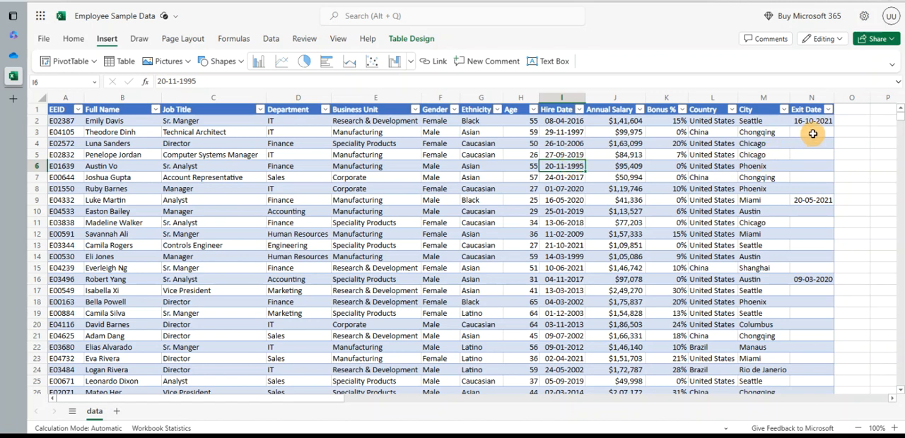
pyautogui.moveTo(842, 109)
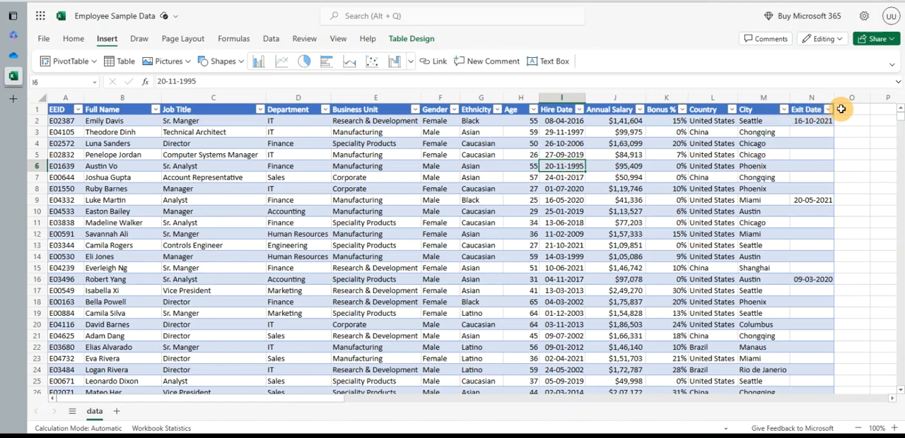
# - Add a 'Hire Year' column in O using the YEAR function on Hire Date (I2)
pyautogui.write('Hi')
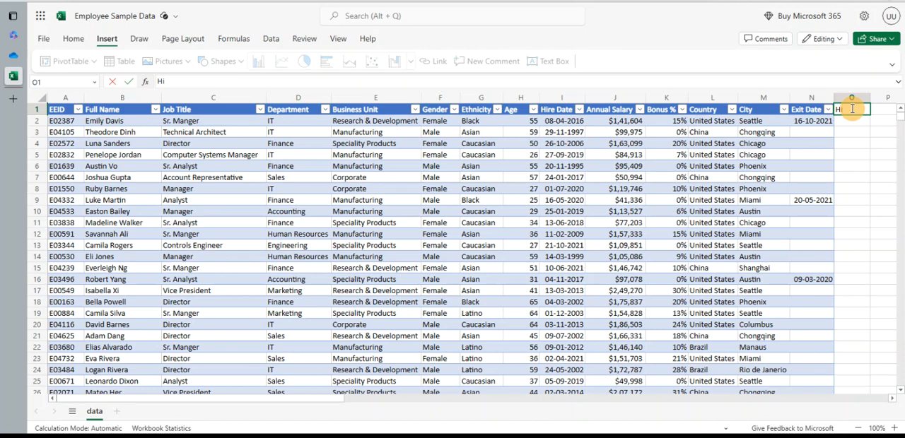
pyautogui.write('Hire Year')
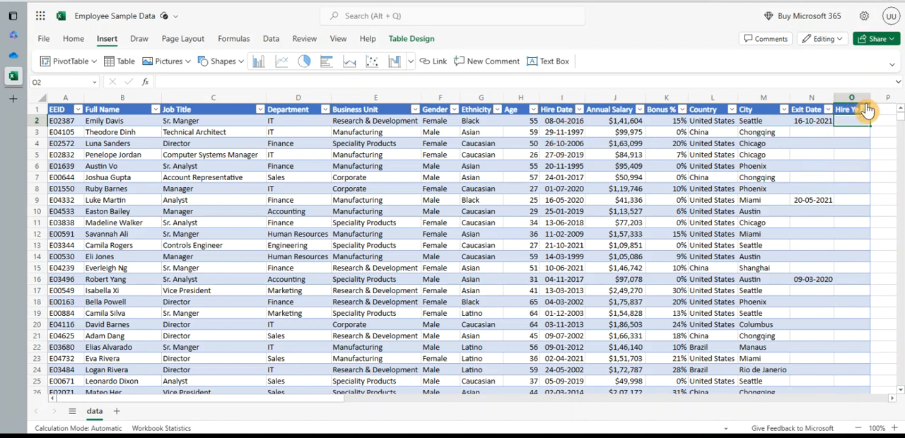
pyautogui.moveTo(860, 111); pyautogui.dragTo(860, 110)
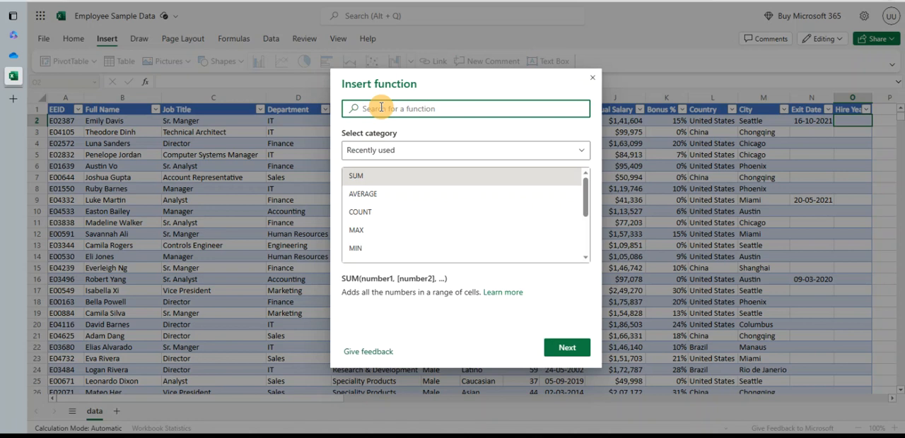
pyautogui.write('Year')
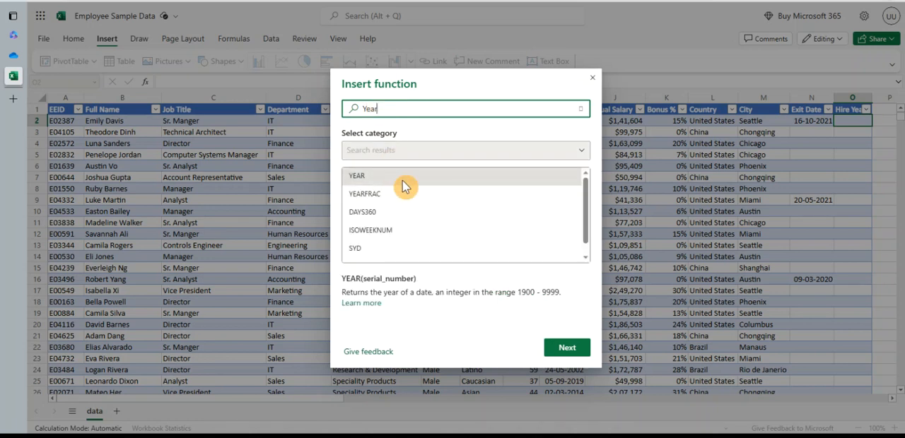
pyautogui.click(566, 348)
pyautogui.write('I2')
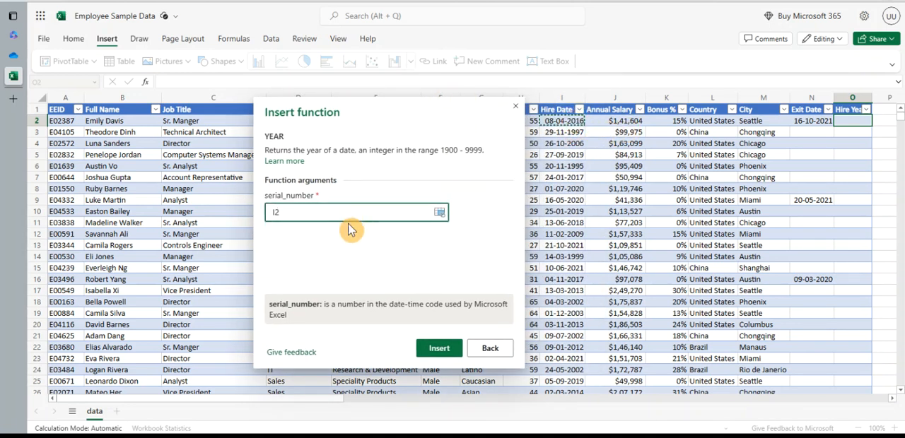
pyautogui.click(438, 348)
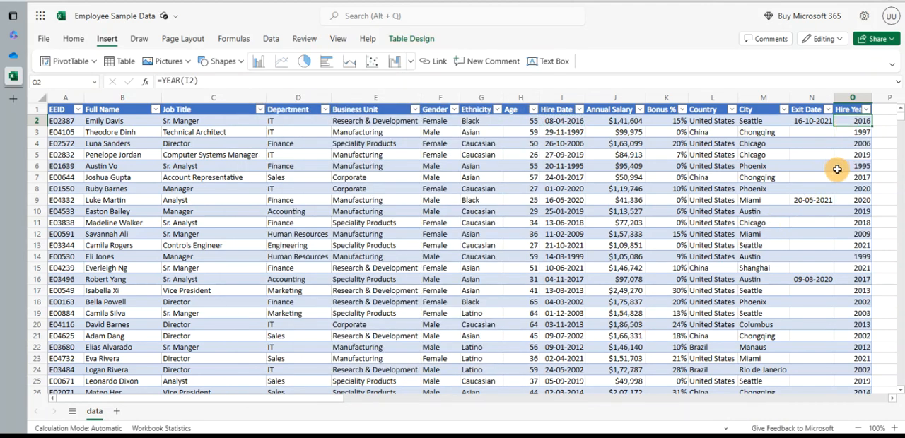
pyautogui.moveTo(845, 174)
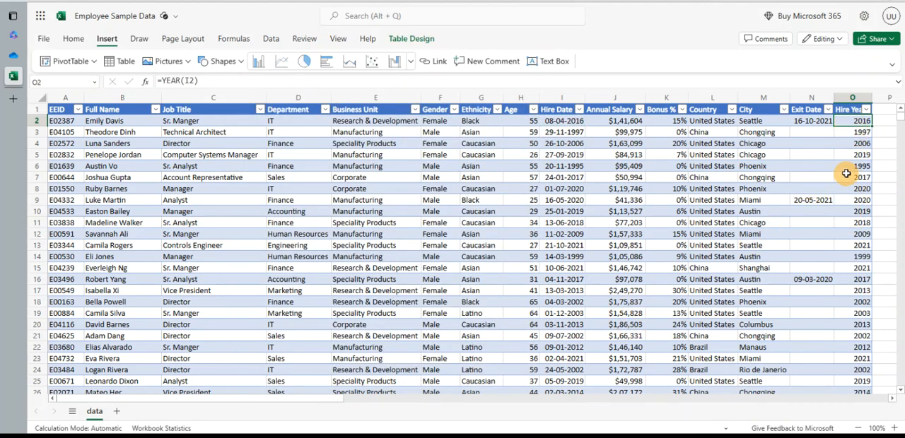
pyautogui.scroll(-3)
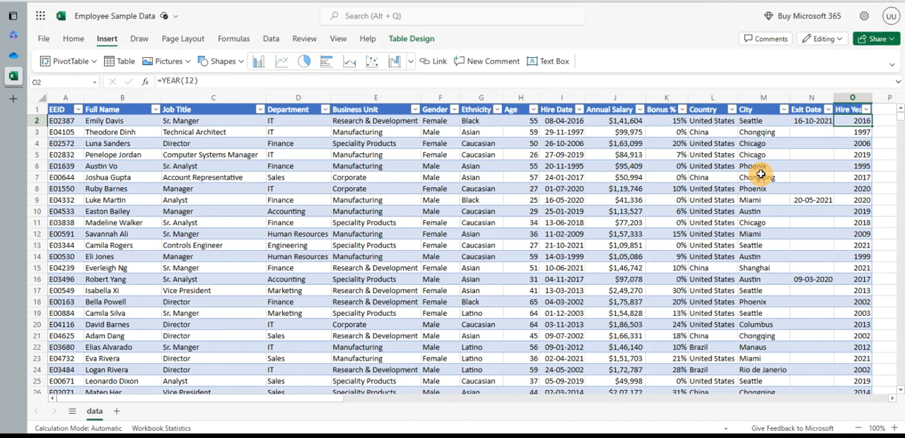
pyautogui.moveTo(519, 218)
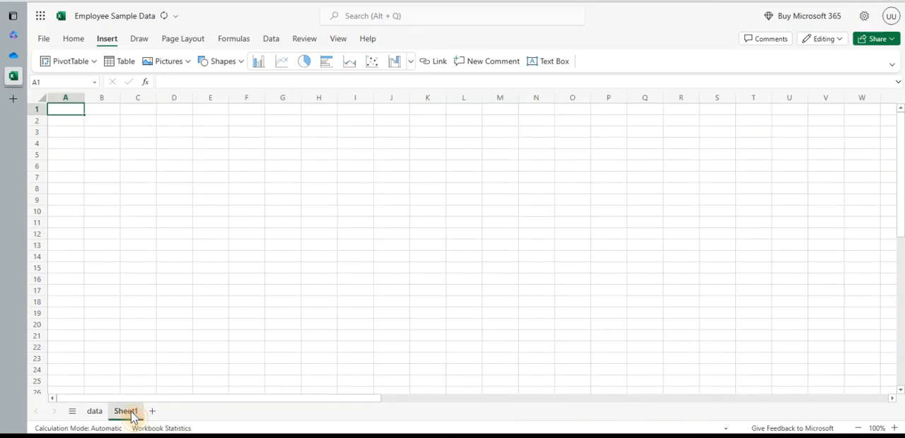
# - Rename the new sheet to Analysis and return to a cell in the employee table
pyautogui.doubleClick(124, 410)
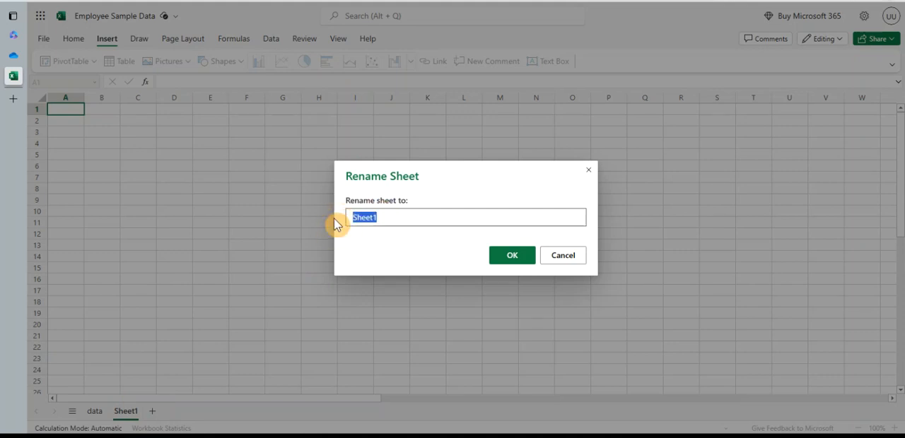
pyautogui.write('Analysis')
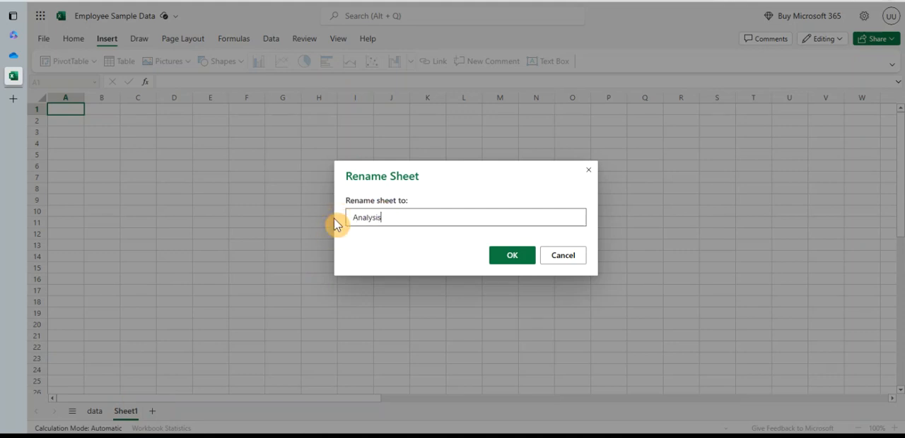
pyautogui.click(512, 255)
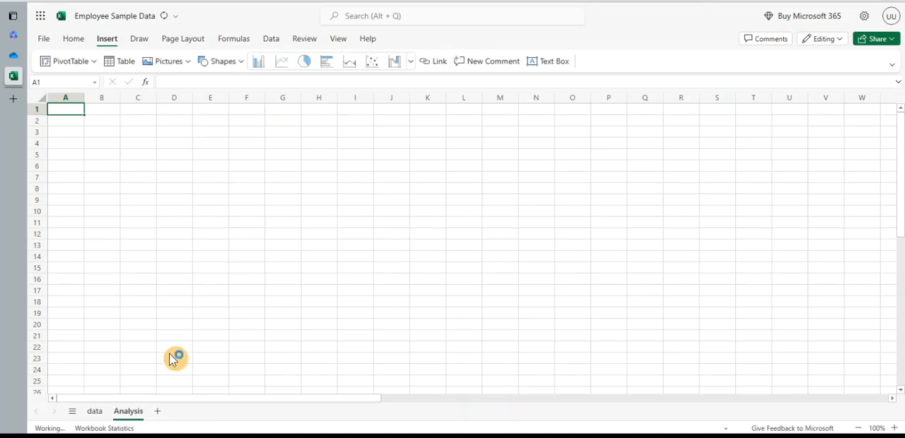
pyautogui.click(94, 410)
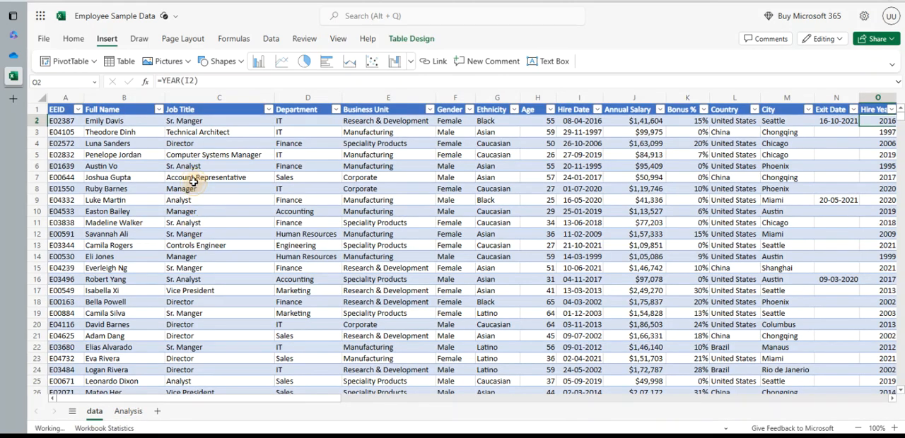
pyautogui.click(68, 60)
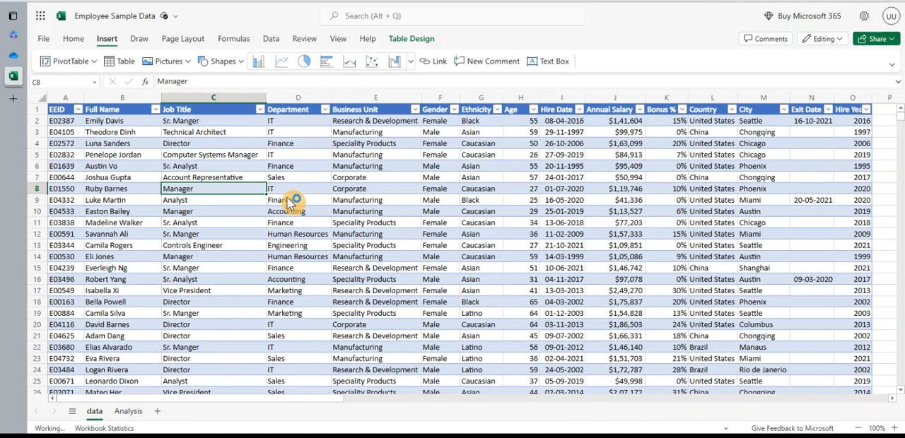
# - Create a PivotTable from the table at cell A21 on the existing Analysis sheet
pyautogui.click(68, 61)
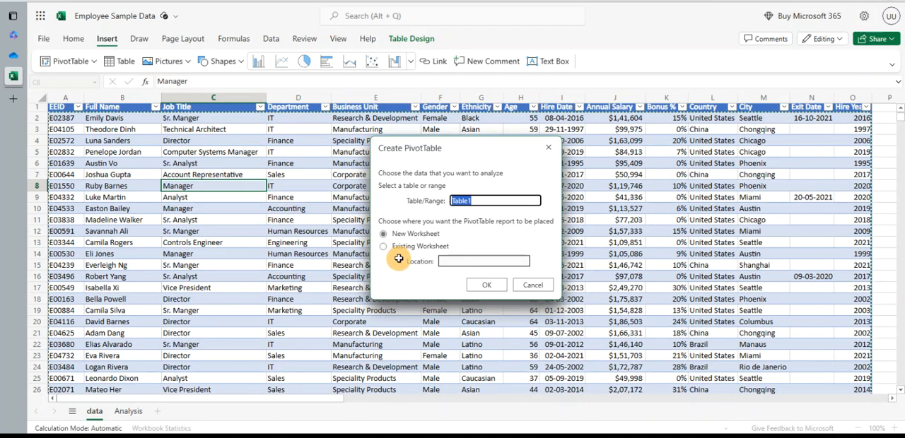
pyautogui.click(384, 246)
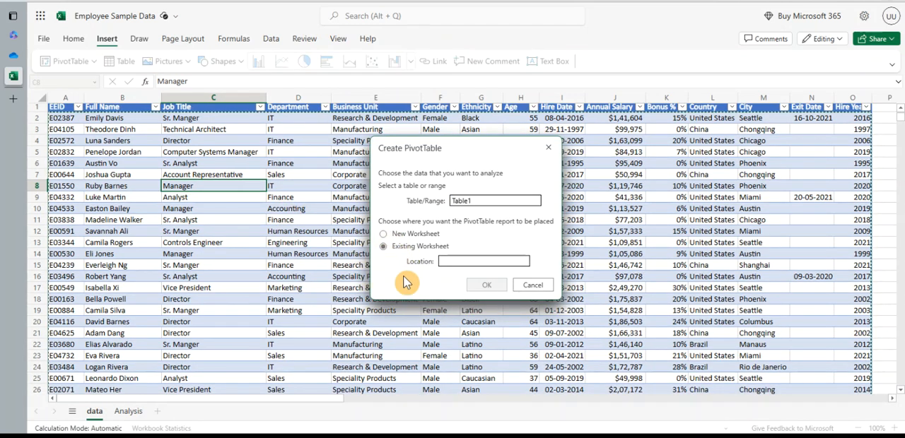
pyautogui.click(483, 262)
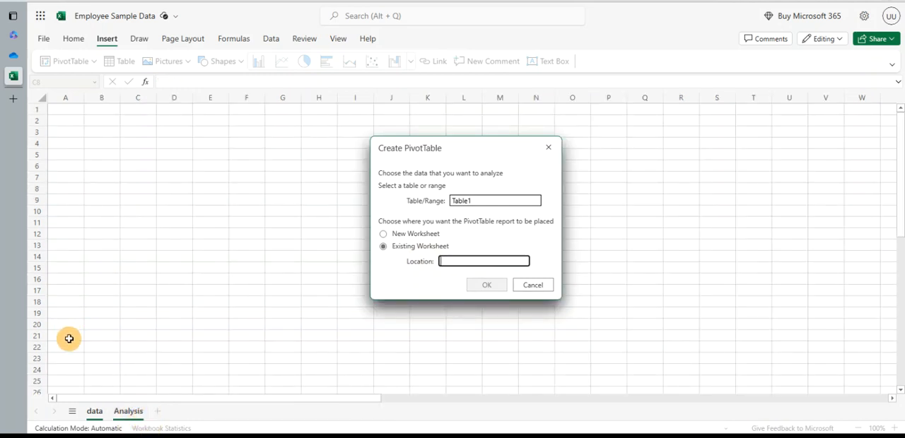
pyautogui.click(65, 337)
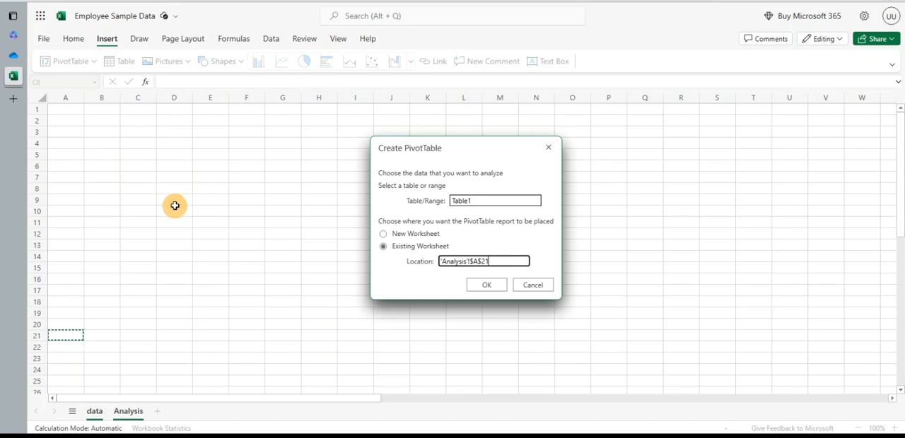
pyautogui.moveTo(454, 281)
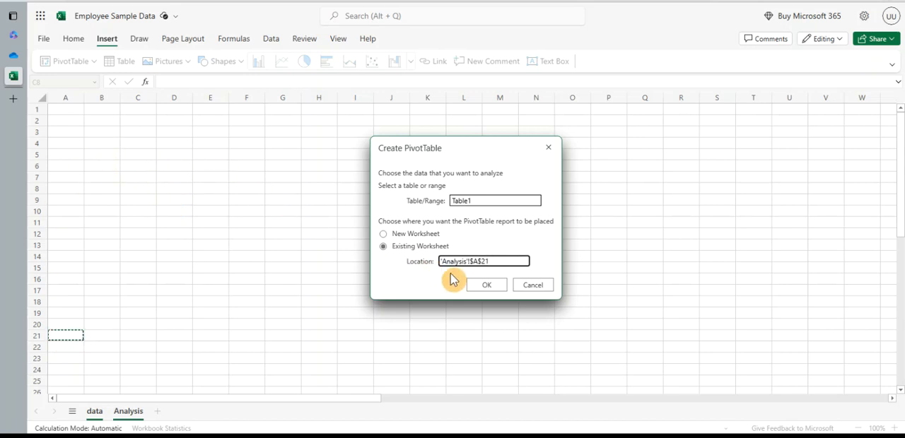
pyautogui.click(486, 285)
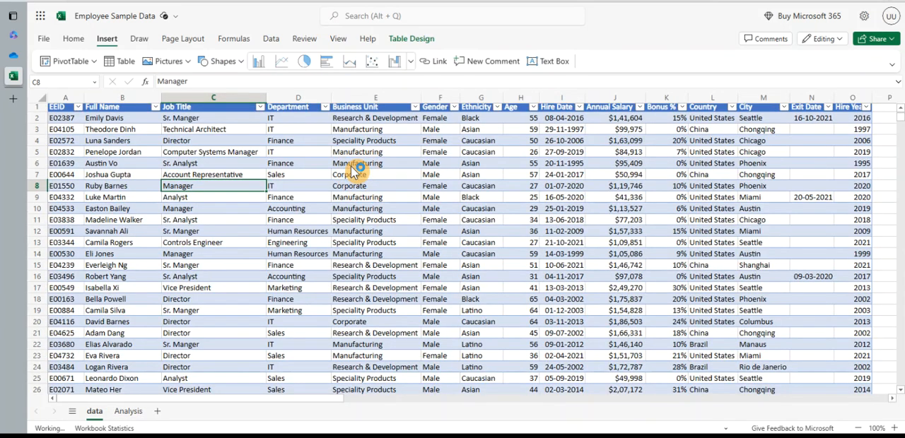
pyautogui.click(128, 410)
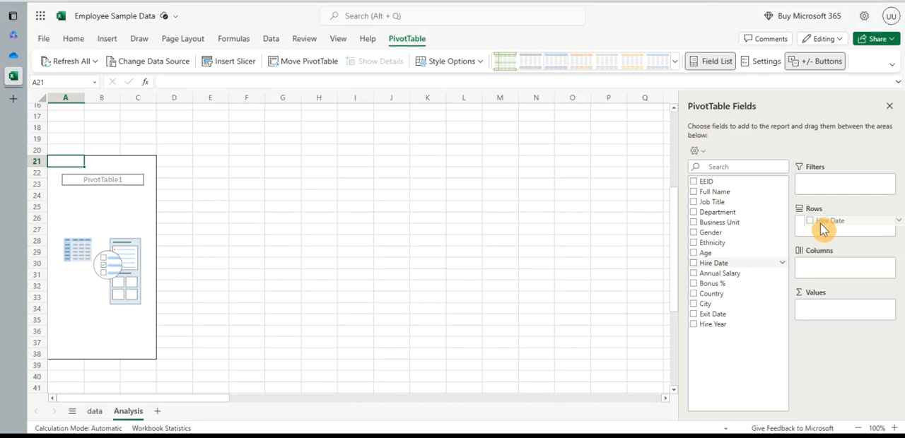
# - Put Hire Year in the PivotTable Rows area, listing years from 1992 onward
pyautogui.moveTo(827, 220); pyautogui.dragTo(747, 269)
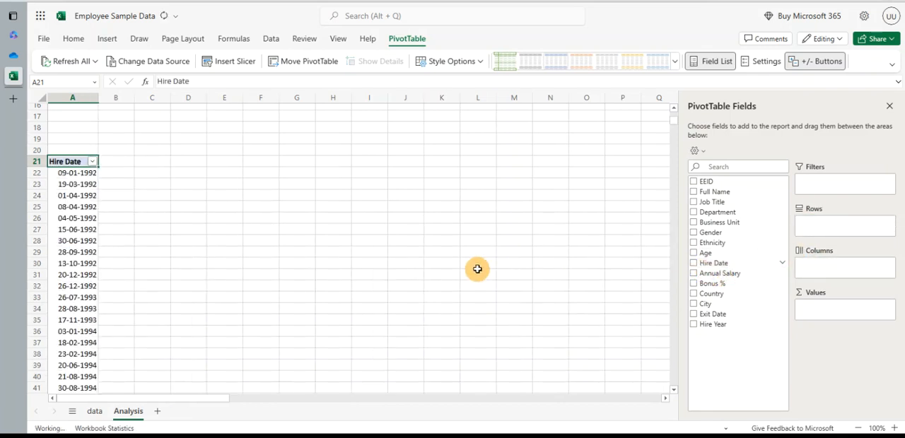
pyautogui.click(693, 263)
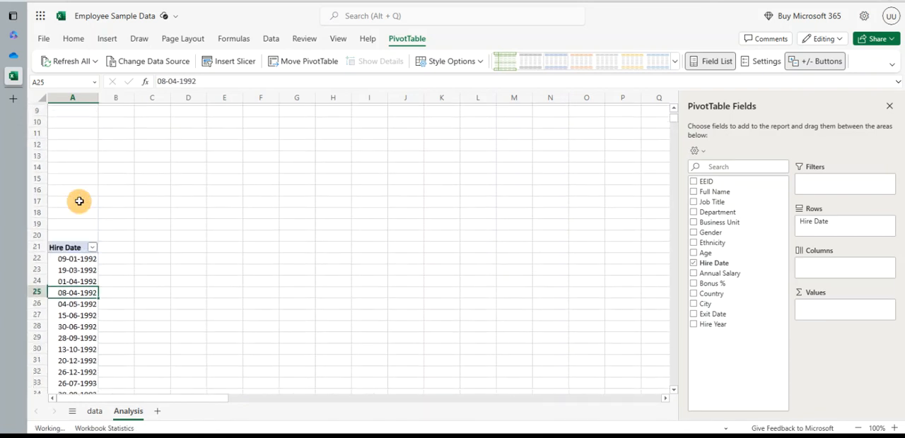
pyautogui.scroll(-3)
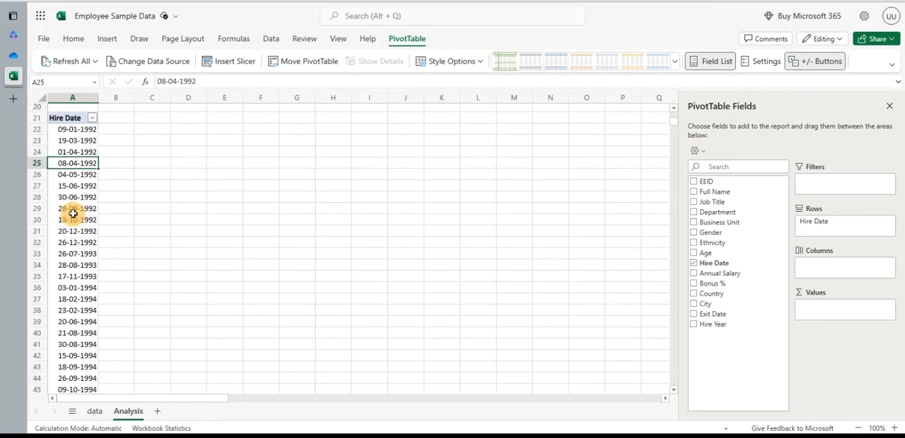
pyautogui.click(72, 209)
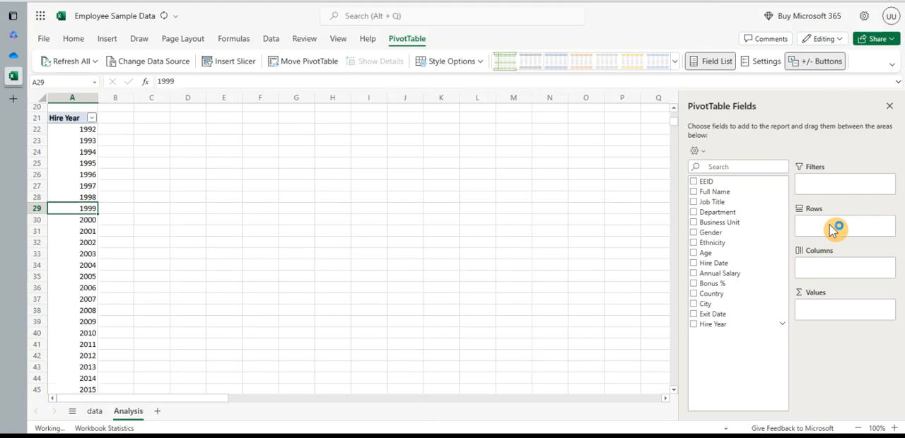
# - Insert a column PivotChart of Count of EEID by Hire Year
pyautogui.click(693, 324)
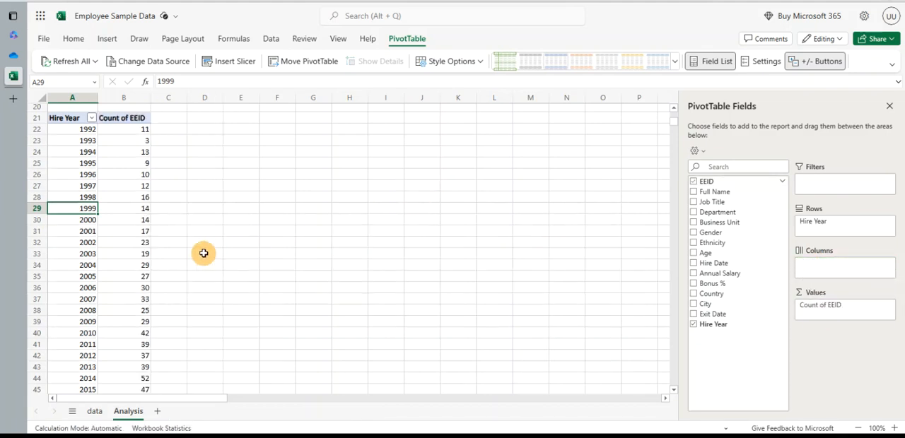
pyautogui.moveTo(627, 281)
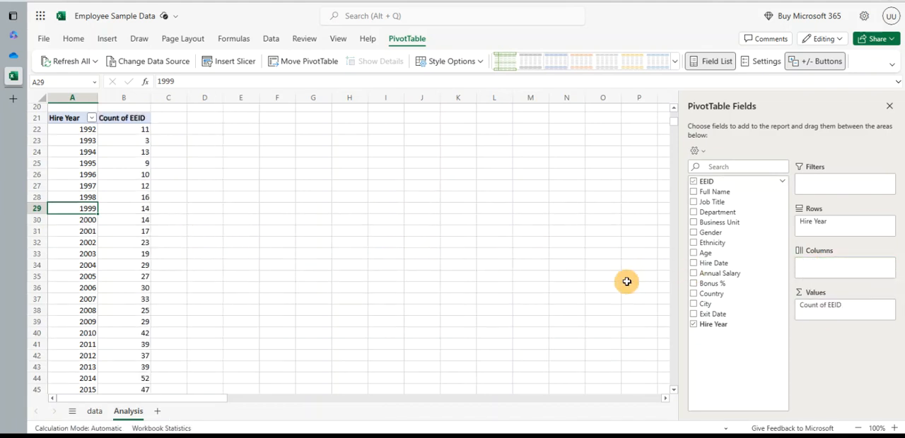
pyautogui.moveTo(844, 306)
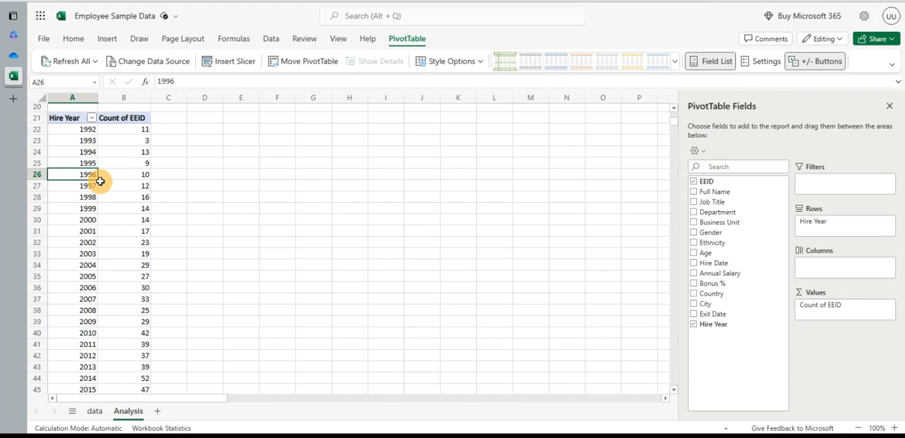
pyautogui.moveTo(264, 212)
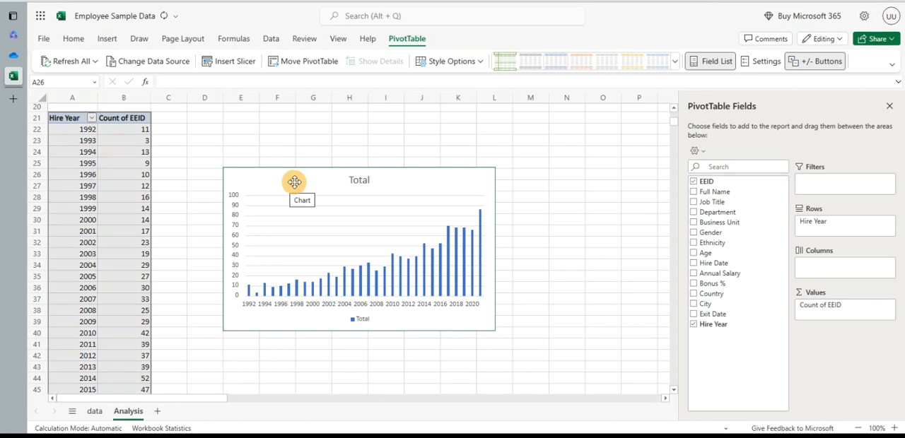
# - Change the hiring PivotChart to a line chart of hire counts by year
pyautogui.click(294, 181)
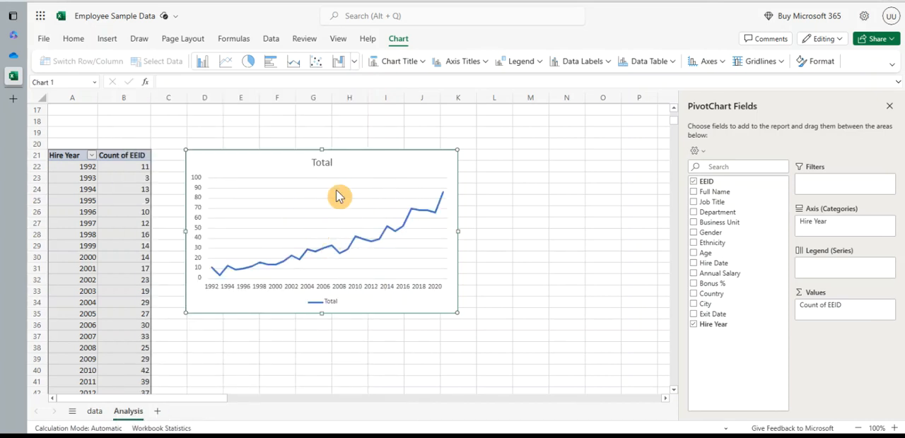
pyautogui.moveTo(342, 178)
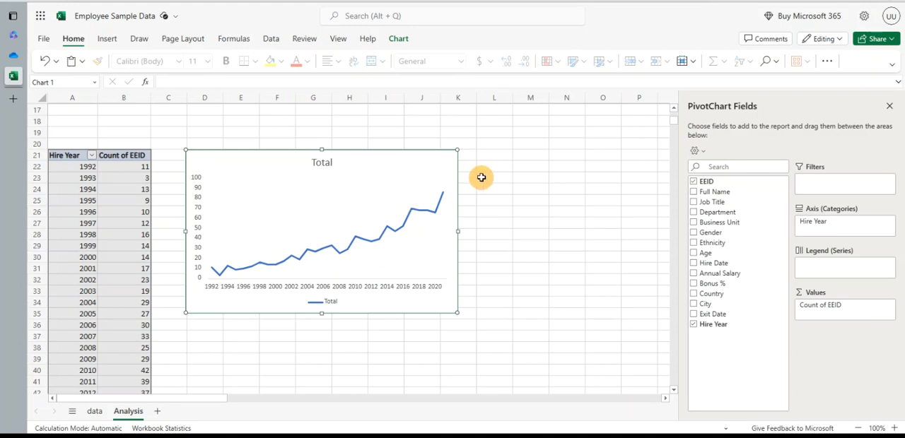
pyautogui.moveTo(399, 43)
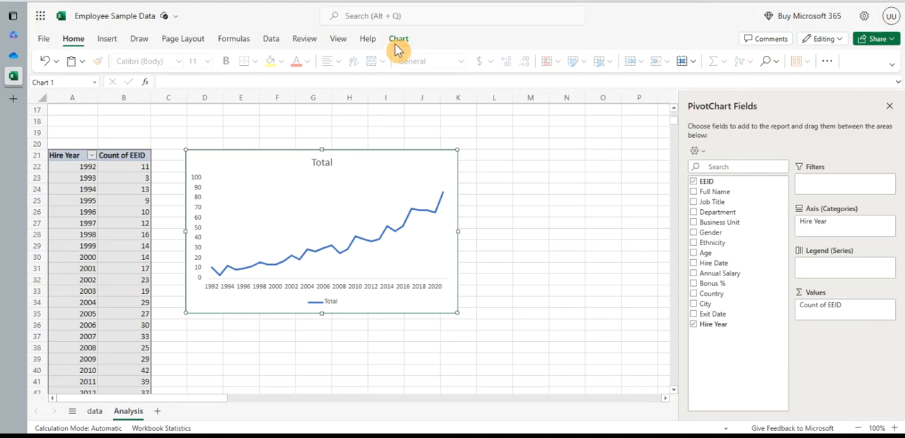
# - Show the Chart Title settings in the chart Format pane
pyautogui.click(398, 39)
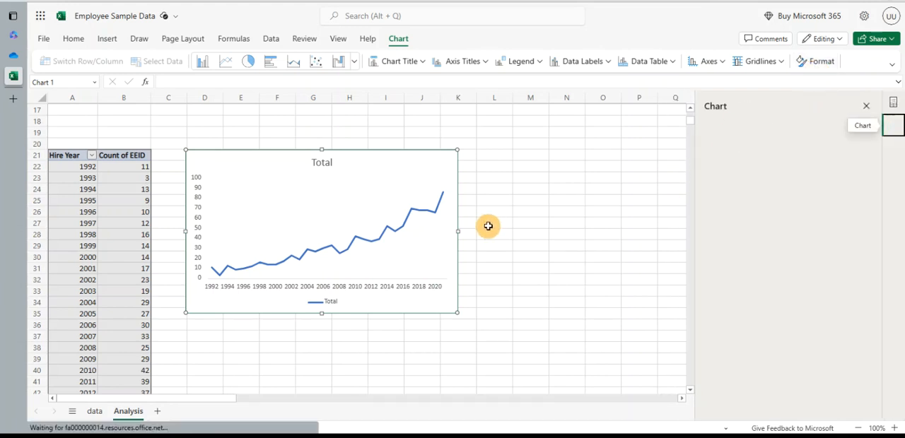
pyautogui.moveTo(382, 243)
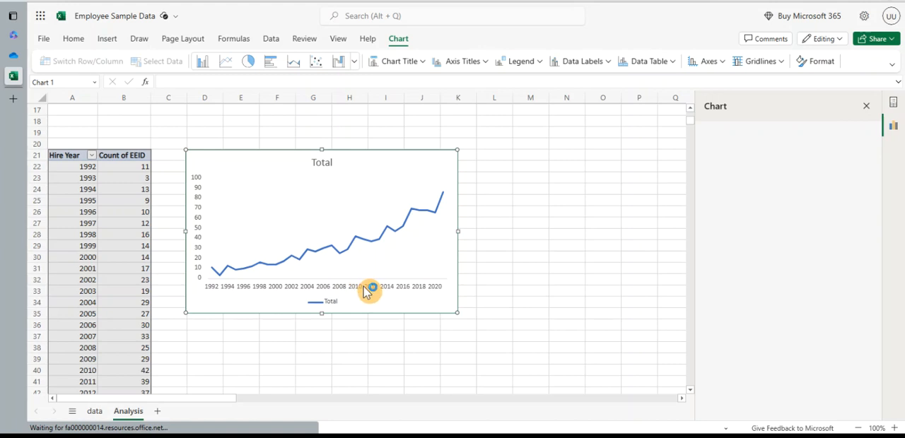
pyautogui.moveTo(500, 215)
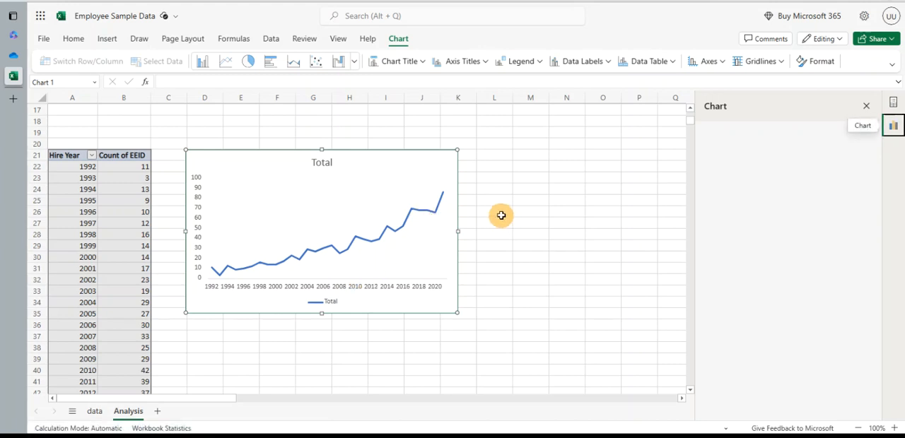
pyautogui.moveTo(356, 164)
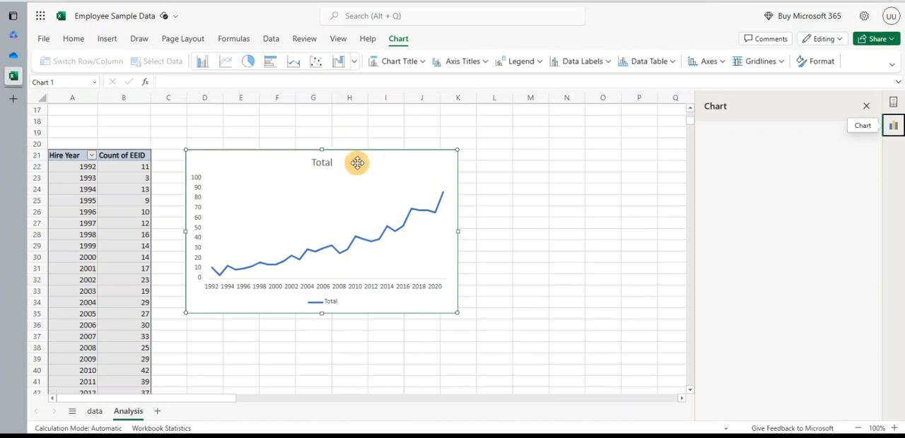
pyautogui.click(322, 163)
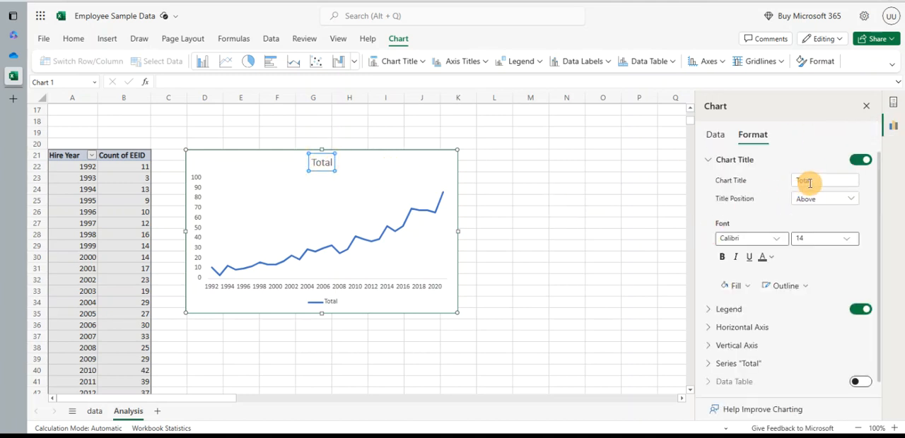
# - Retitle the chart 'Hiring over the years' and add a linear trendline
pyautogui.click(823, 181)
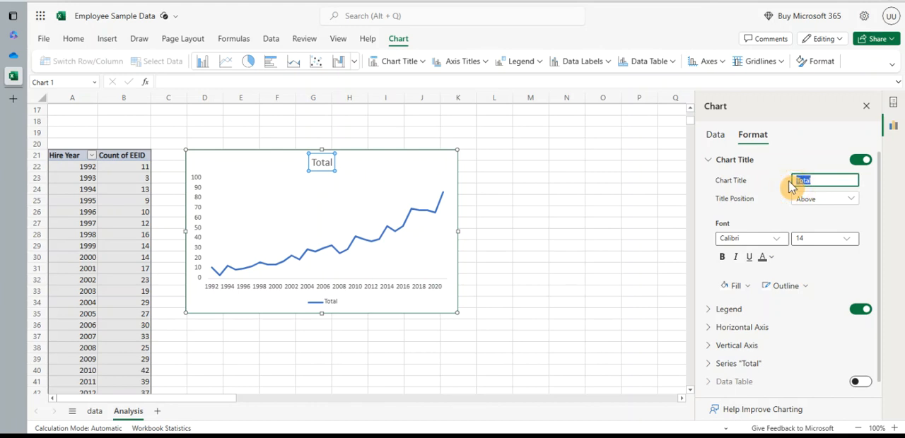
pyautogui.write('Hiring over the years')
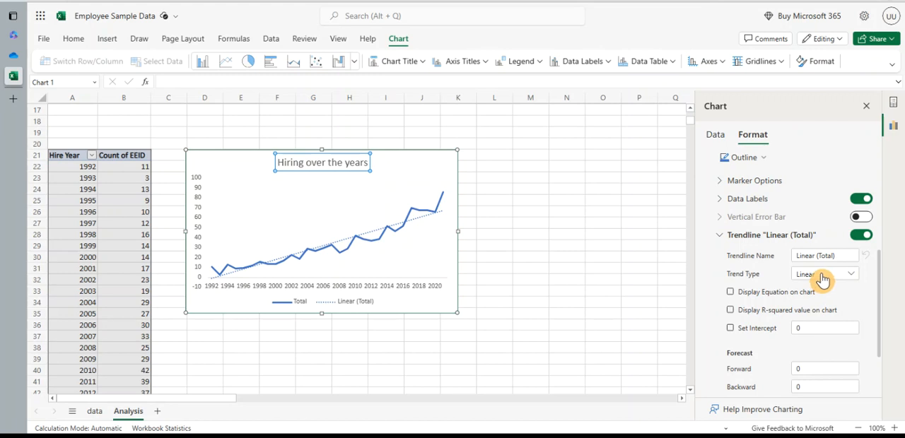
# - Display the trendline equation and R-squared value, placing the label at the chart's top right
pyautogui.click(823, 274)
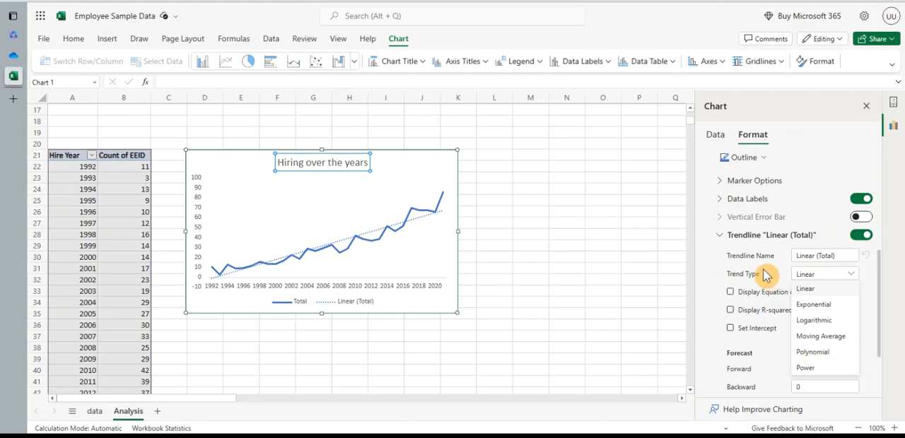
pyautogui.click(730, 314)
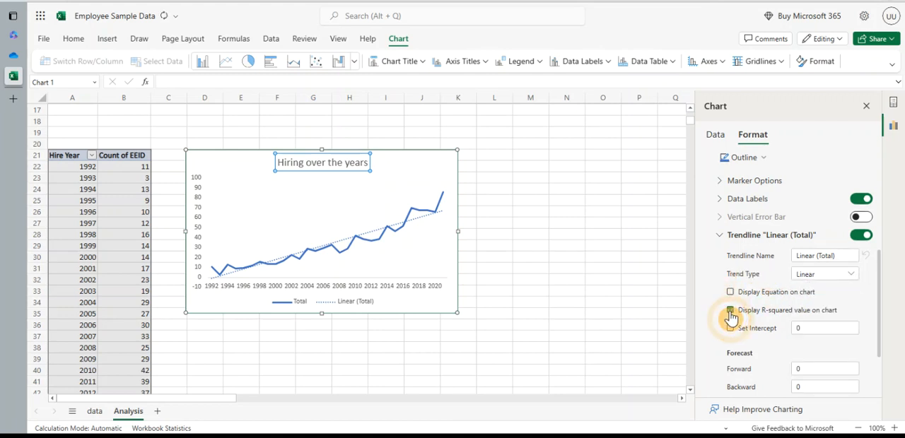
pyautogui.click(730, 310)
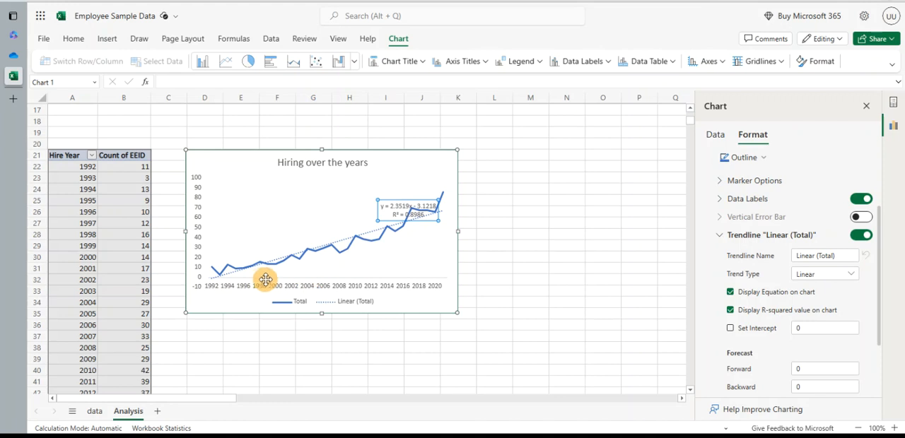
pyautogui.moveTo(201, 204)
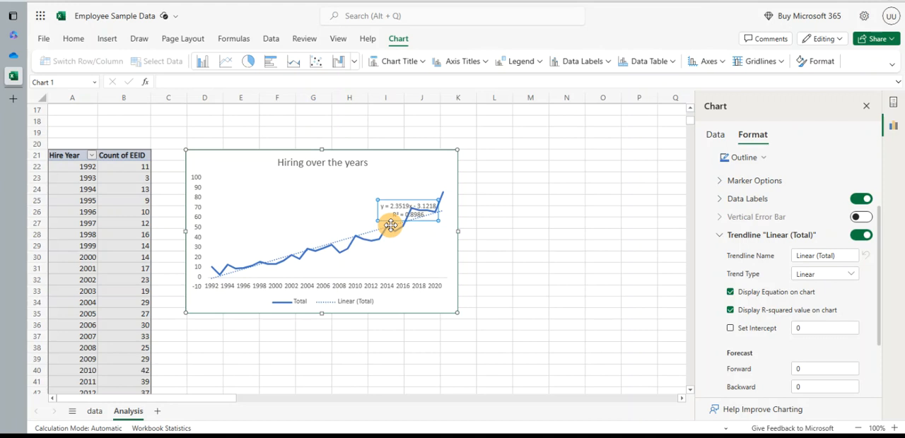
pyautogui.moveTo(416, 228)
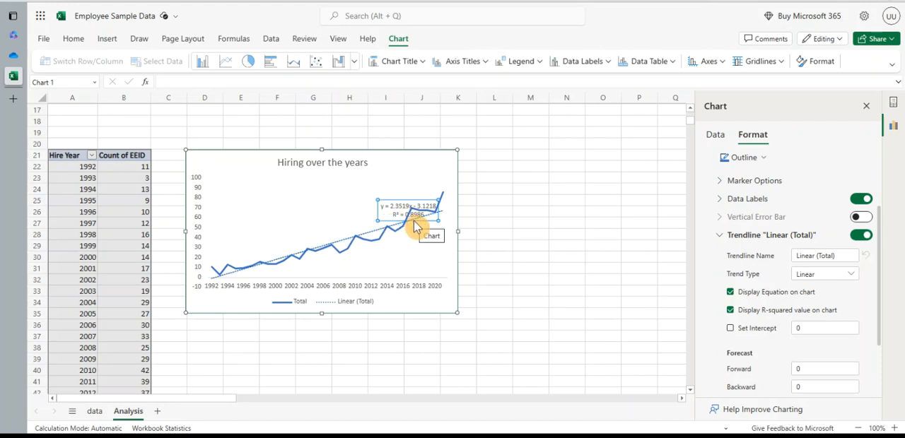
pyautogui.moveTo(417, 277)
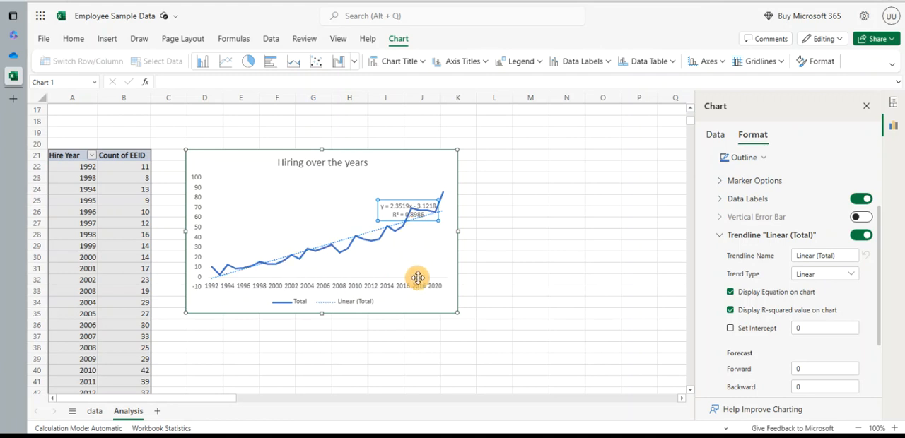
pyautogui.moveTo(394, 207)
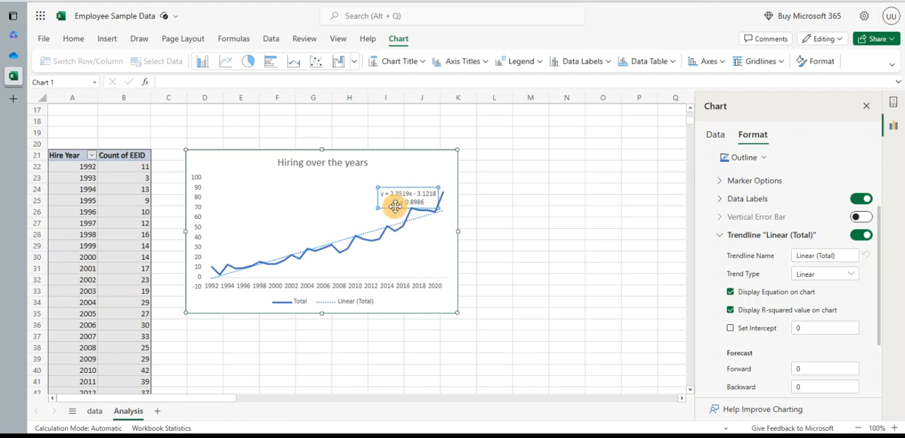
pyautogui.moveTo(408, 205); pyautogui.dragTo(408, 187)
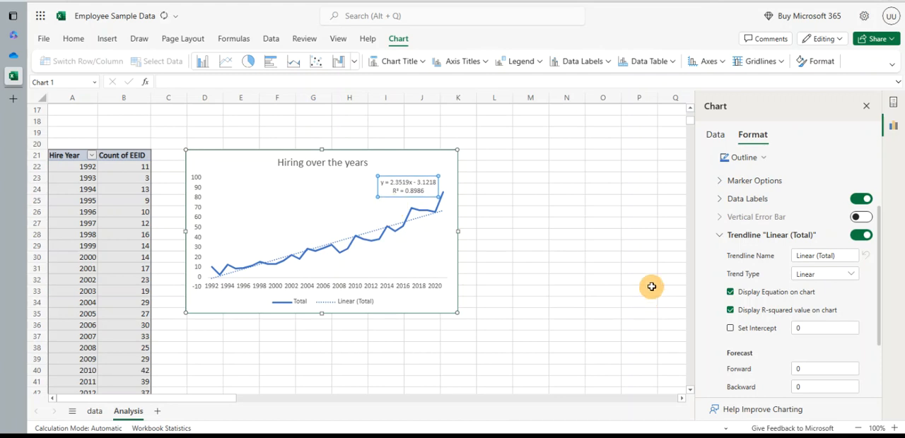
pyautogui.click(823, 275)
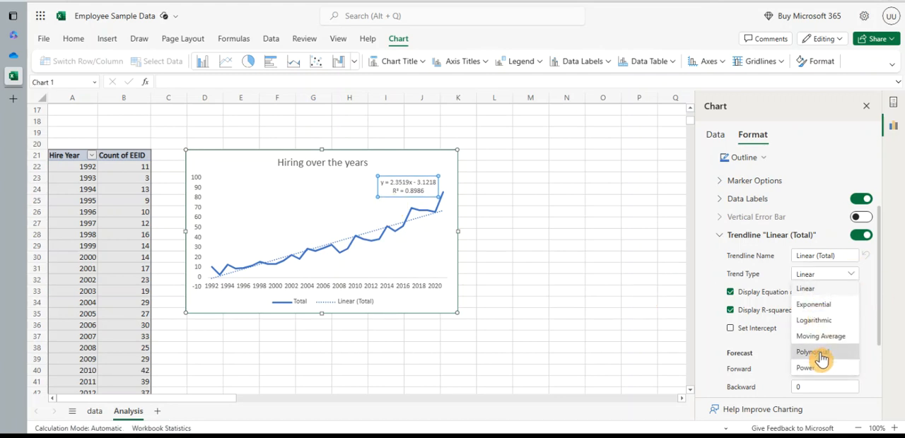
# - Make the trendline polynomial (order 2) forecasting 5 periods forward, then add a new sheet
pyautogui.click(812, 352)
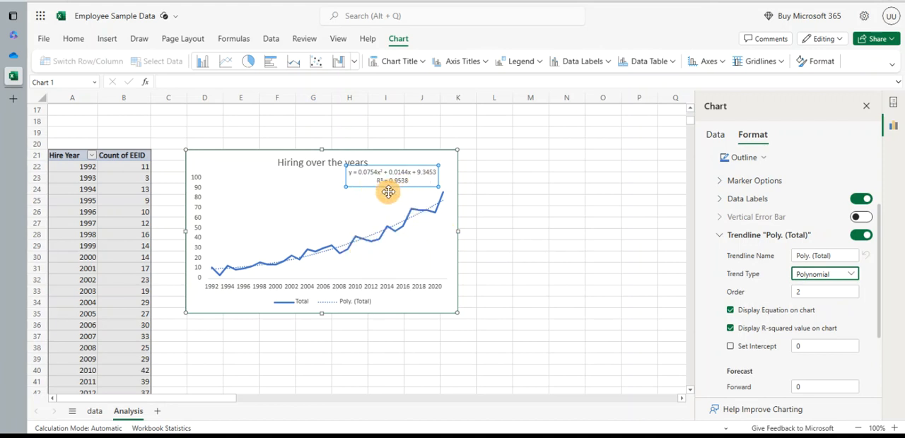
pyautogui.moveTo(435, 253)
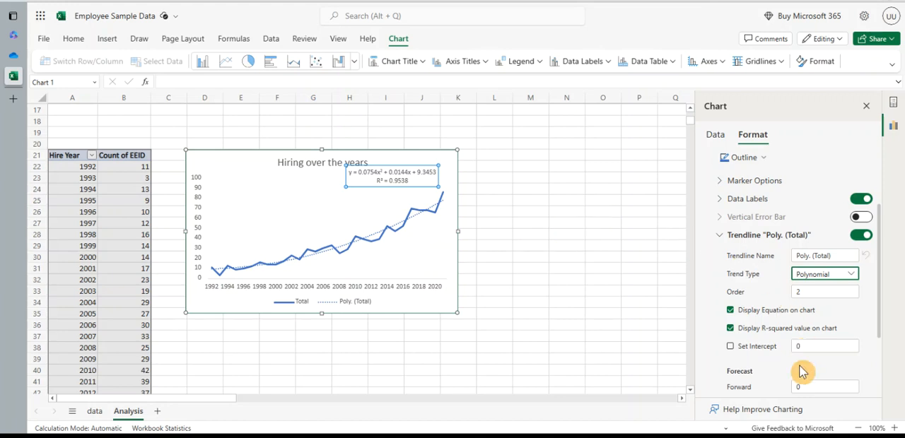
pyautogui.scroll(-3)
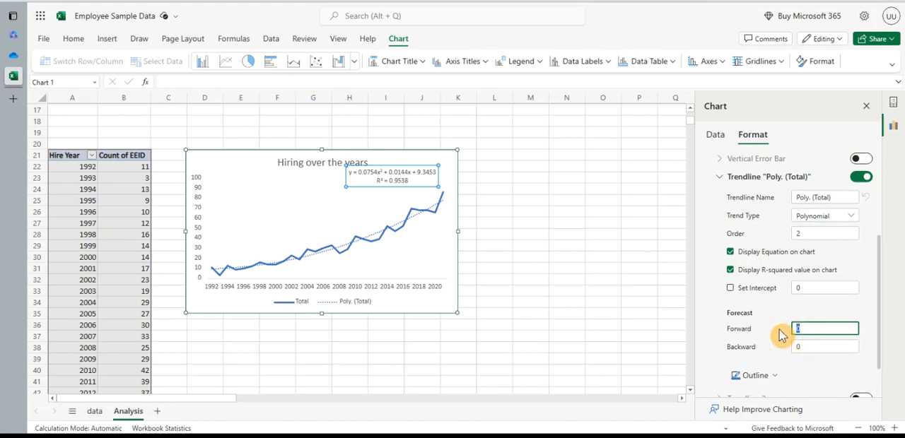
pyautogui.write('5')
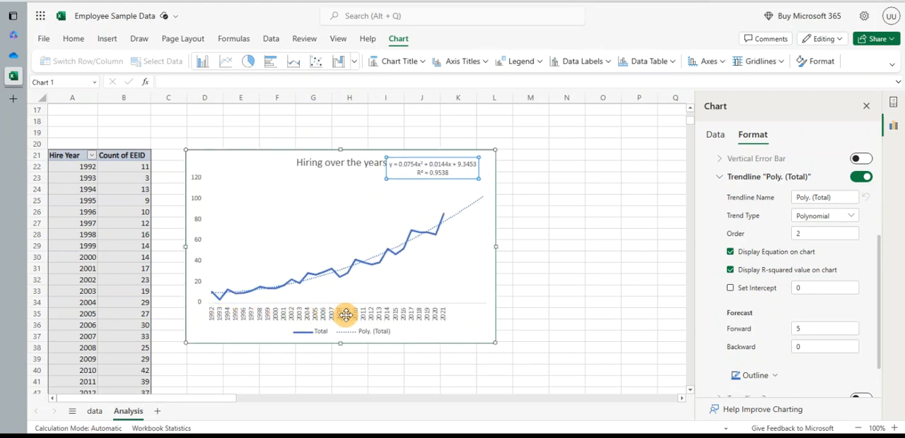
pyautogui.moveTo(407, 207)
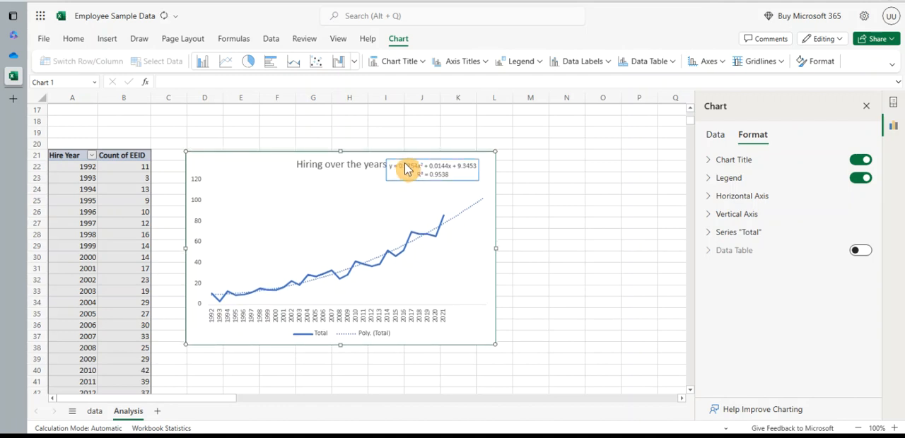
pyautogui.click(405, 167)
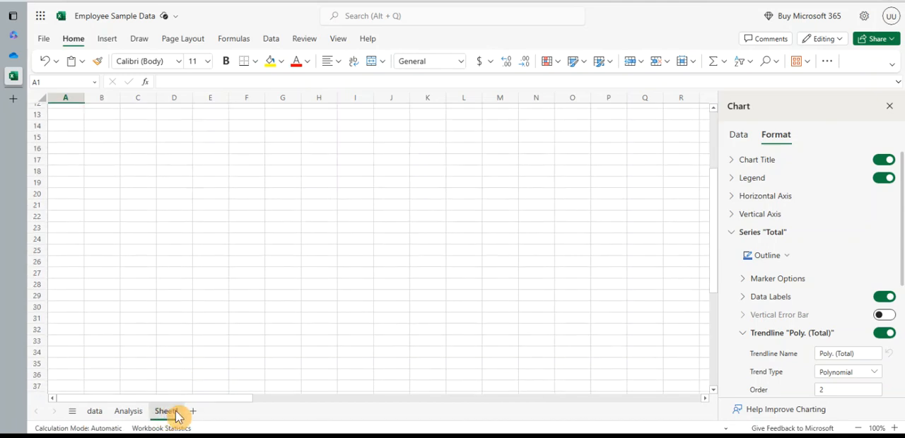
# - Rename the new worksheet to 'Dashboard'
pyautogui.doubleClick(167, 410)
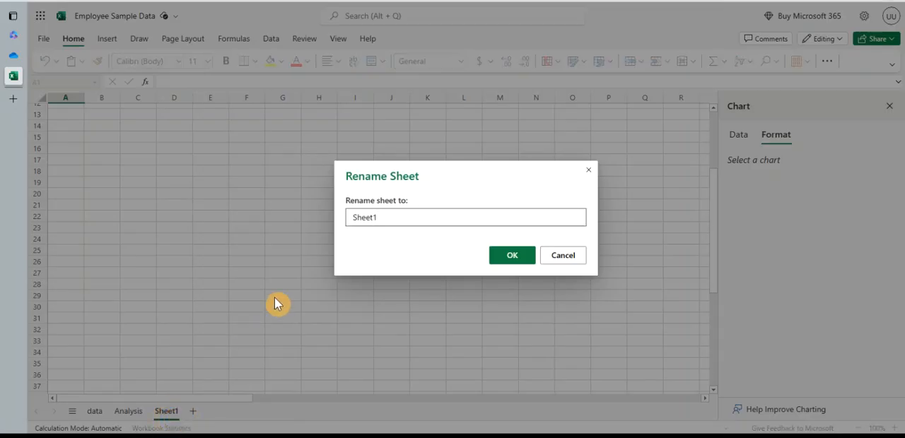
pyautogui.write('Dashb')
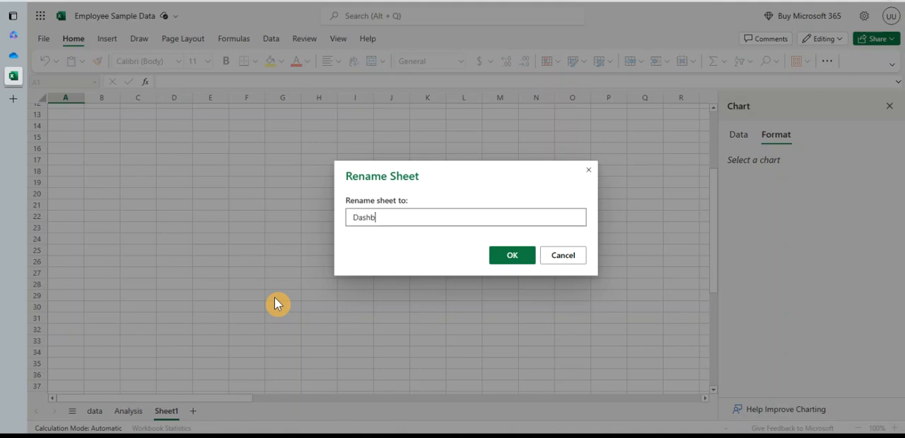
pyautogui.click(512, 254)
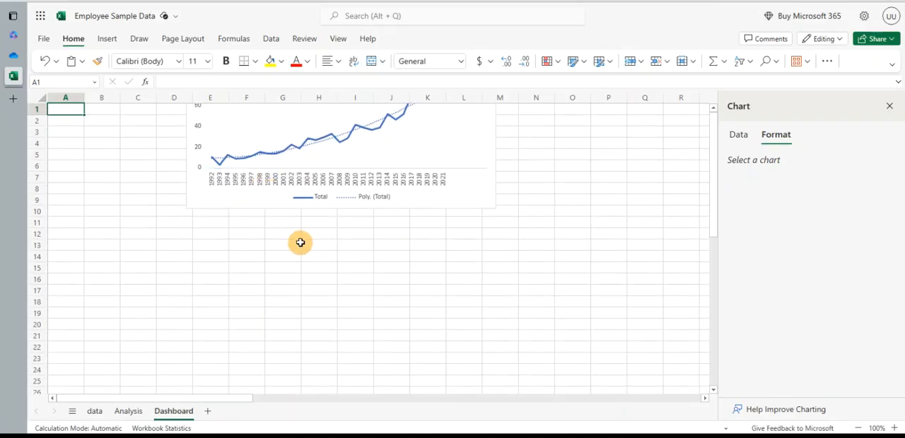
pyautogui.moveTo(332, 256)
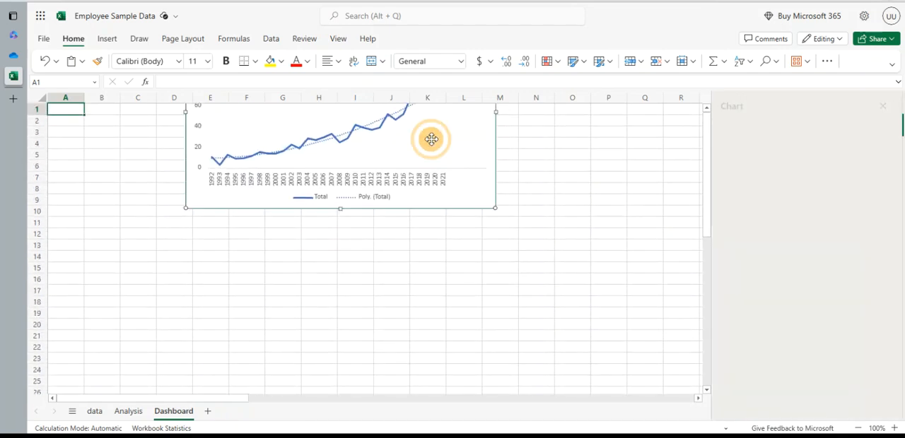
# - Leave Dashboard without the chart and hide its gridlines from the View options
pyautogui.click(431, 138)
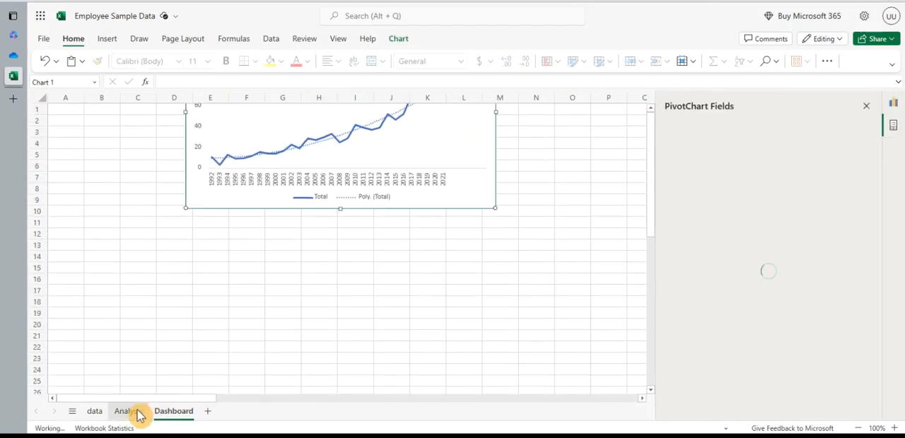
pyautogui.click(127, 410)
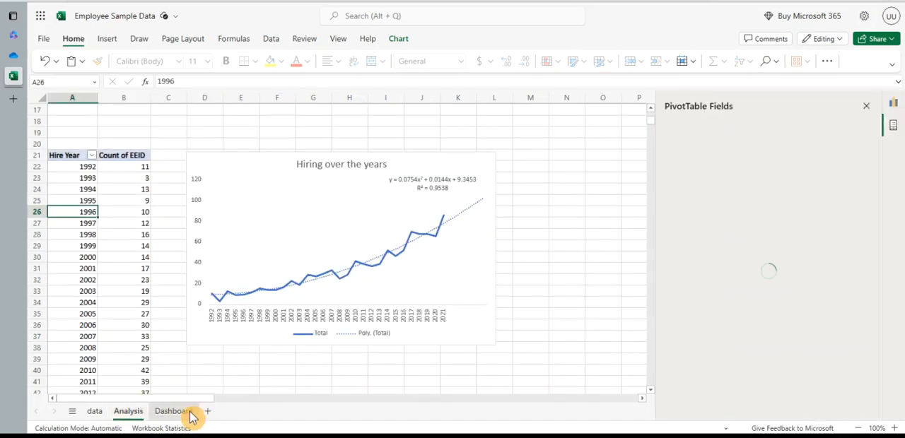
pyautogui.click(172, 411)
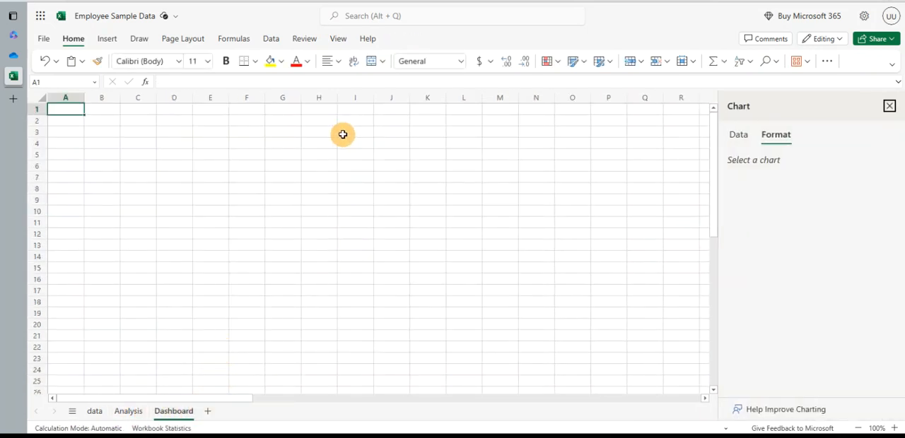
pyautogui.click(338, 38)
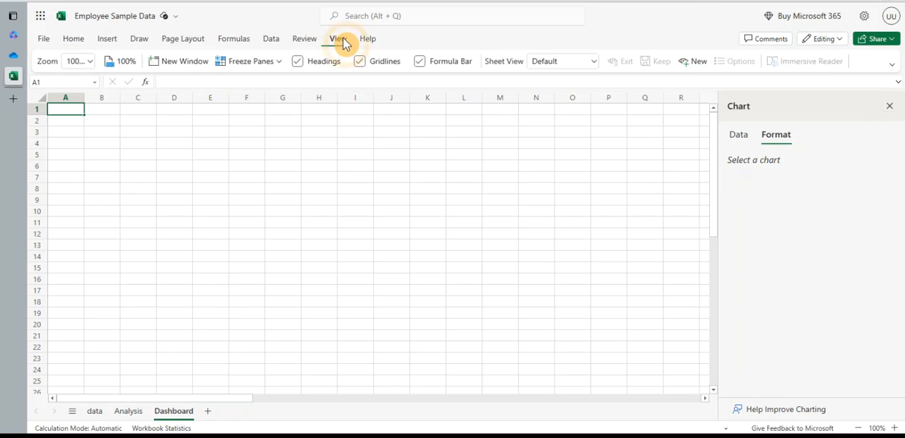
pyautogui.click(360, 61)
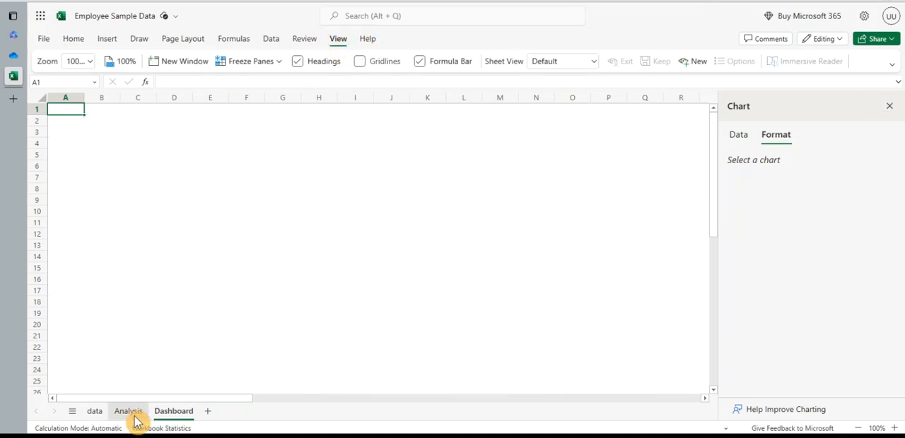
# - Return to the Analysis sheet and select the Hiring over the years chart
pyautogui.click(127, 411)
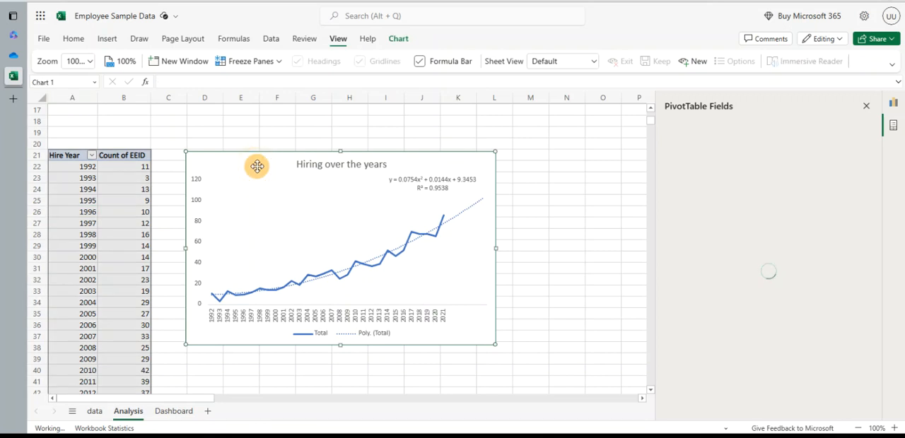
pyautogui.click(173, 411)
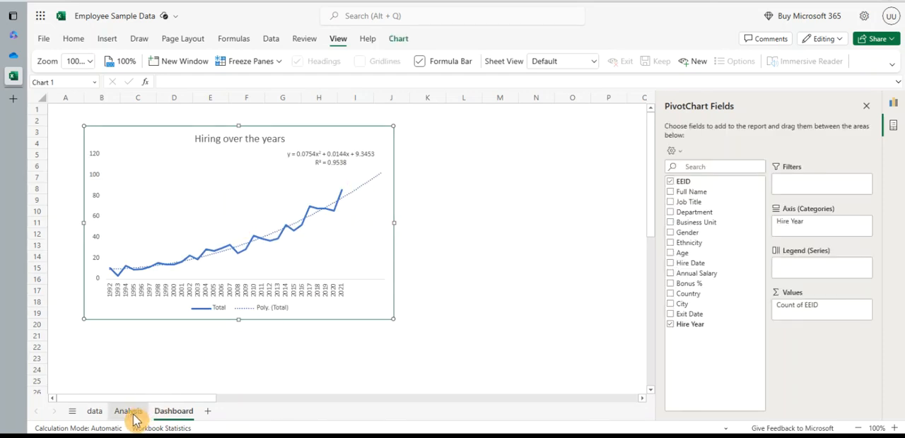
# - Insert a Hire Year slicer for the hiring pivot table
pyautogui.click(127, 410)
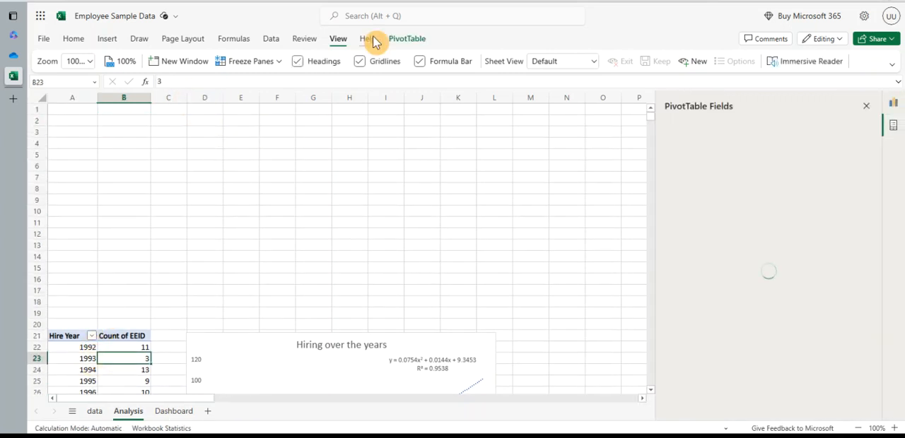
pyautogui.moveTo(402, 44)
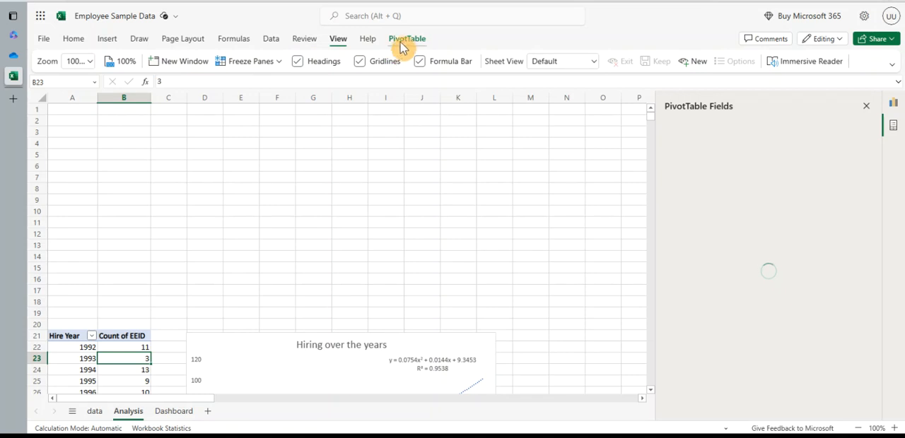
pyautogui.click(407, 38)
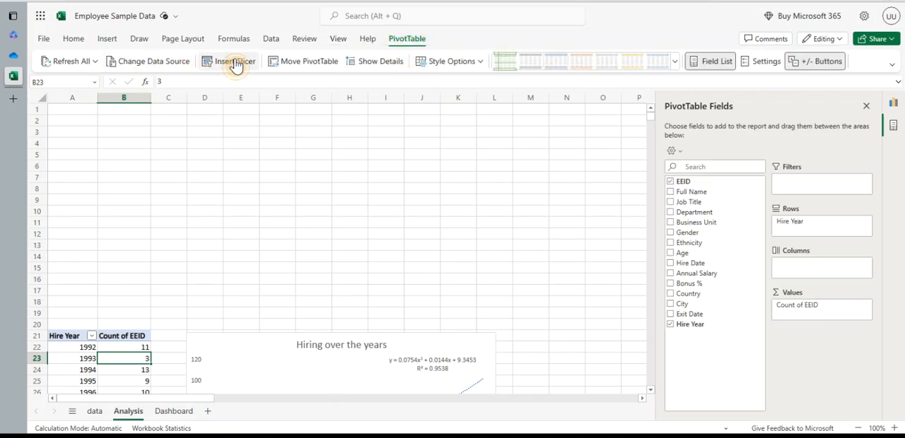
pyautogui.click(235, 61)
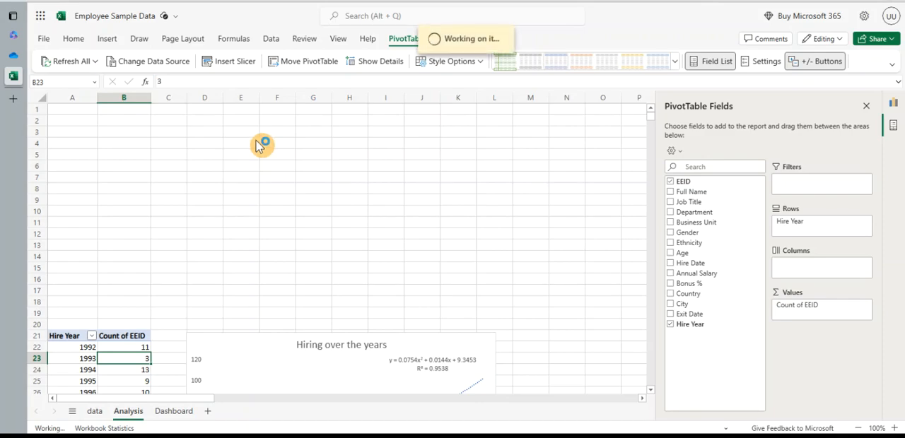
pyautogui.click(233, 61)
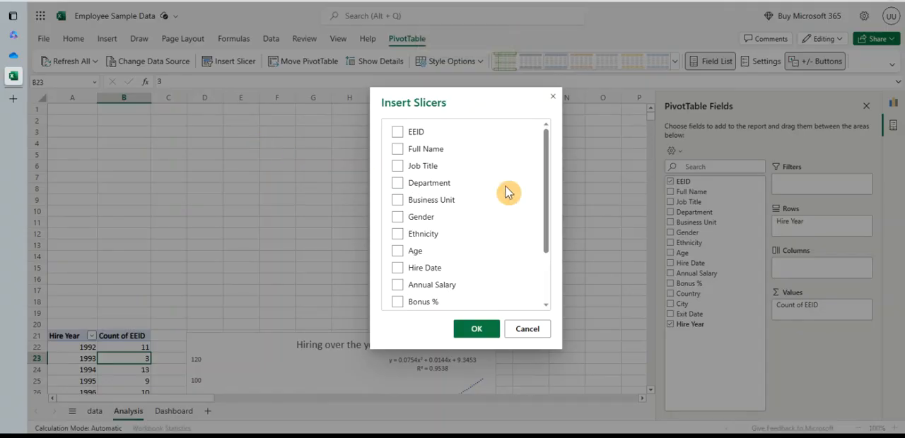
pyautogui.scroll(-3)
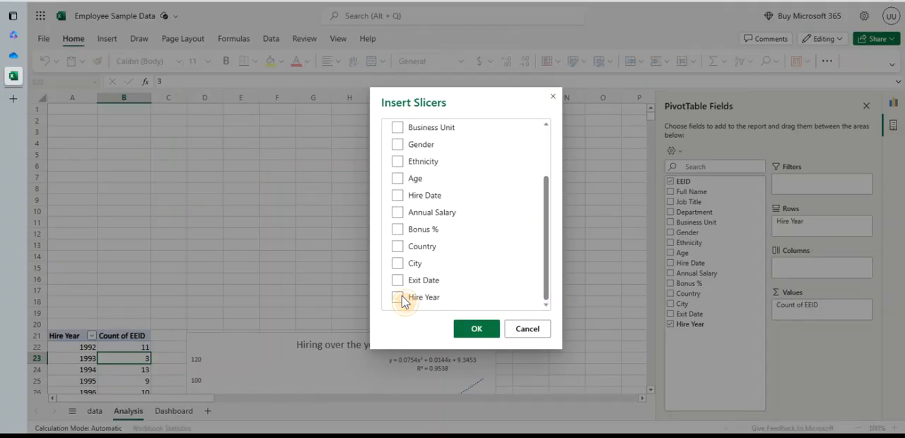
pyautogui.click(526, 328)
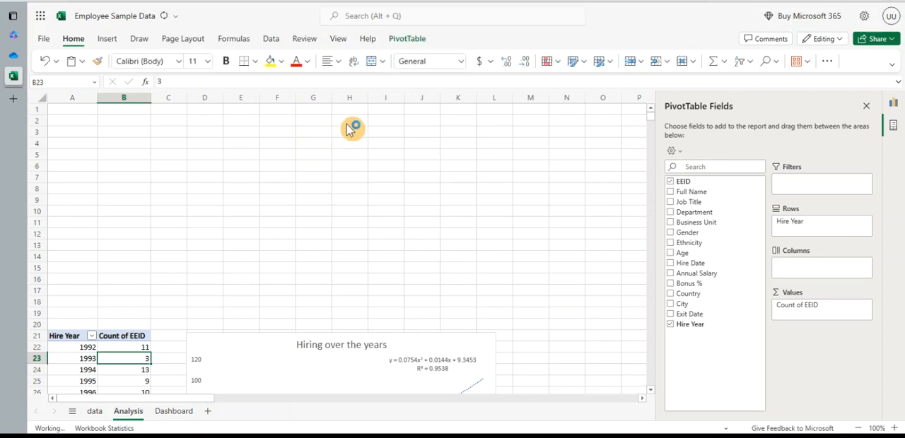
pyautogui.moveTo(218, 133)
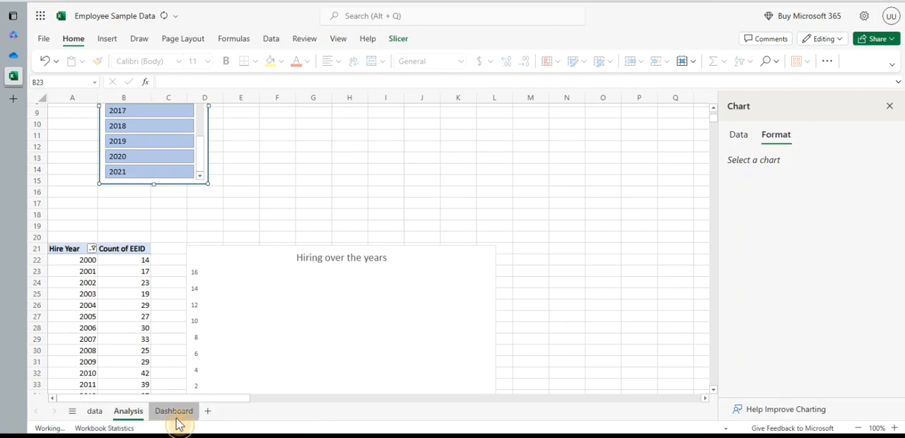
# - Move between Dashboard and Analysis, selecting the hiring chart and a spot on Dashboard for it
pyautogui.click(172, 410)
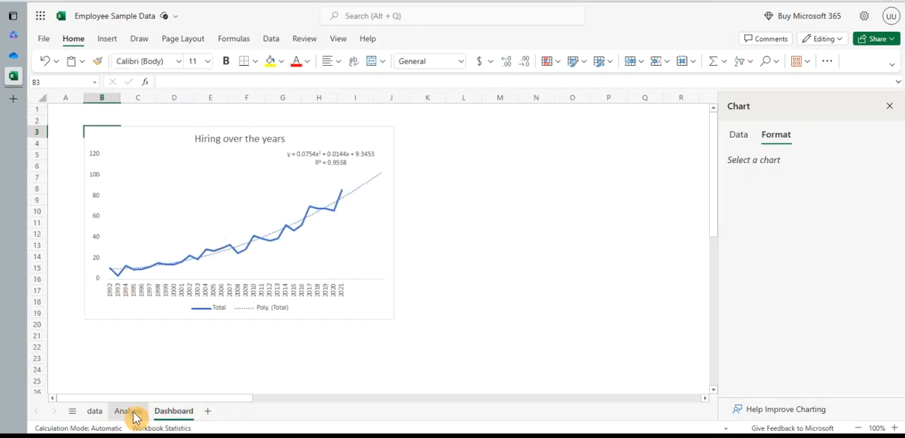
pyautogui.click(127, 410)
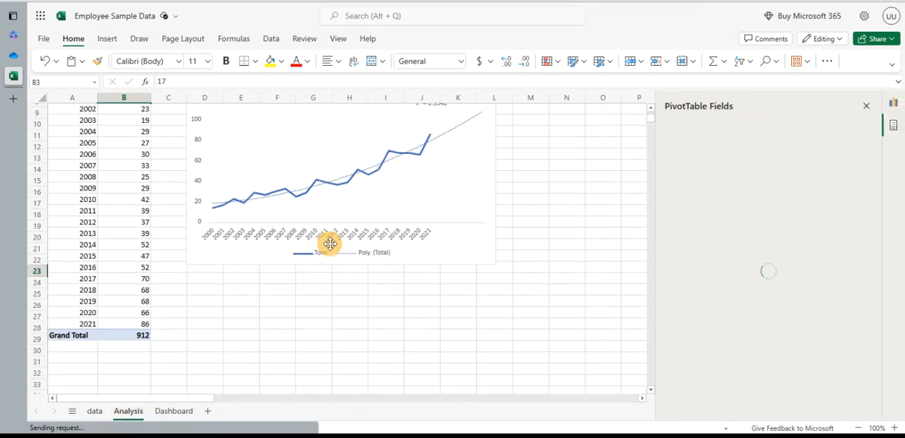
pyautogui.click(173, 411)
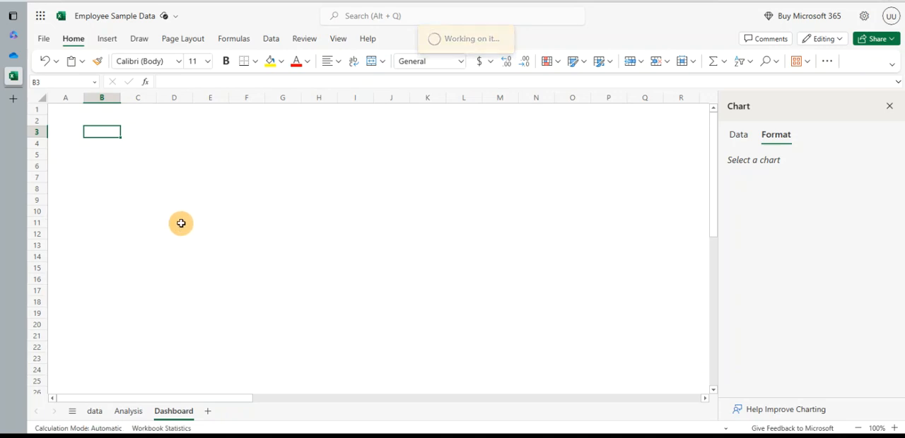
pyautogui.click(128, 410)
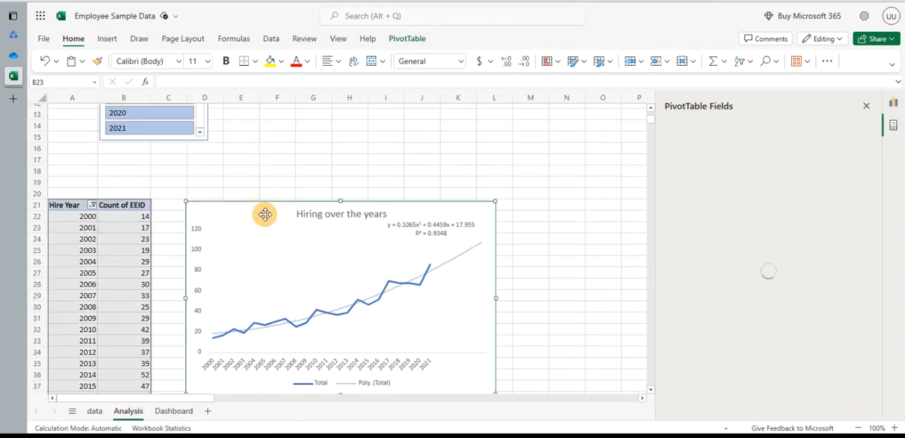
pyautogui.click(167, 410)
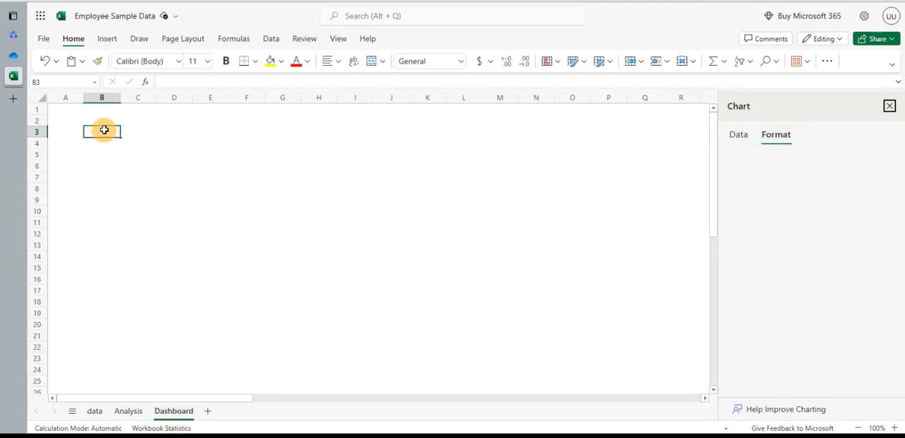
pyautogui.click(104, 133)
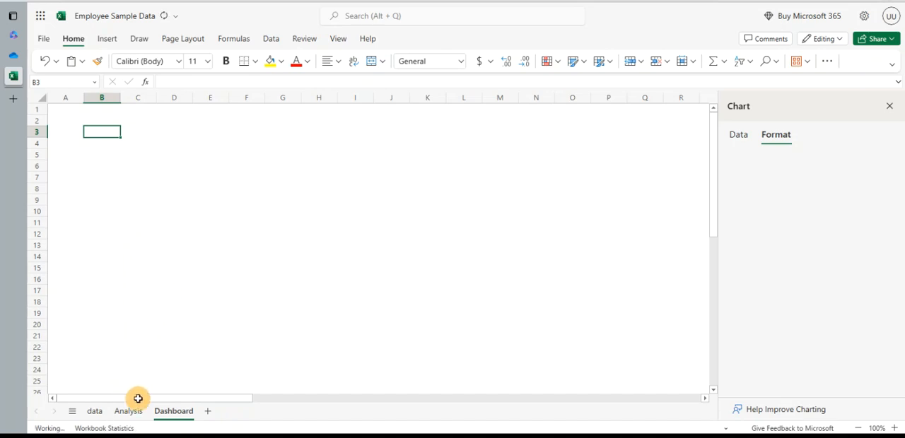
# - Select the Hire Year slicer and pivot table on Analysis so the PivotTable Fields pane shows
pyautogui.click(127, 410)
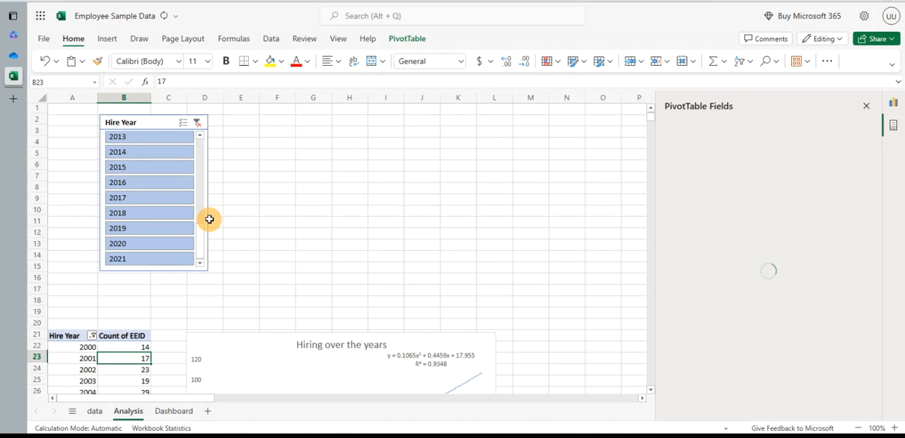
pyautogui.click(173, 410)
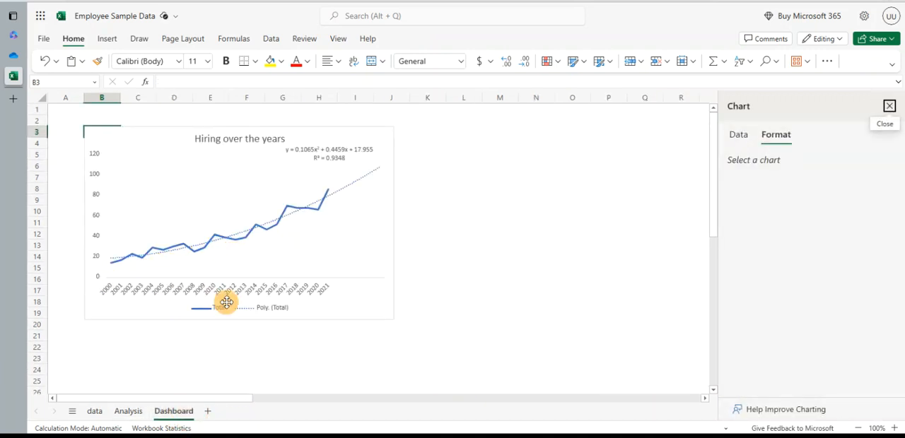
pyautogui.click(127, 410)
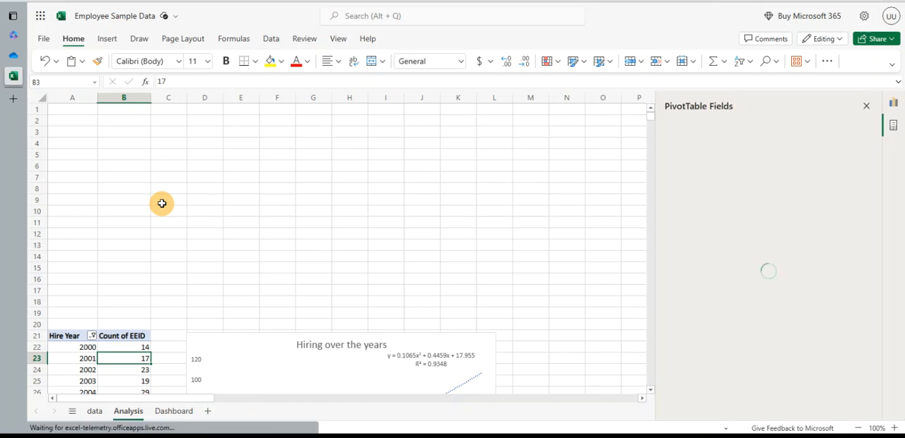
pyautogui.scroll(-3)
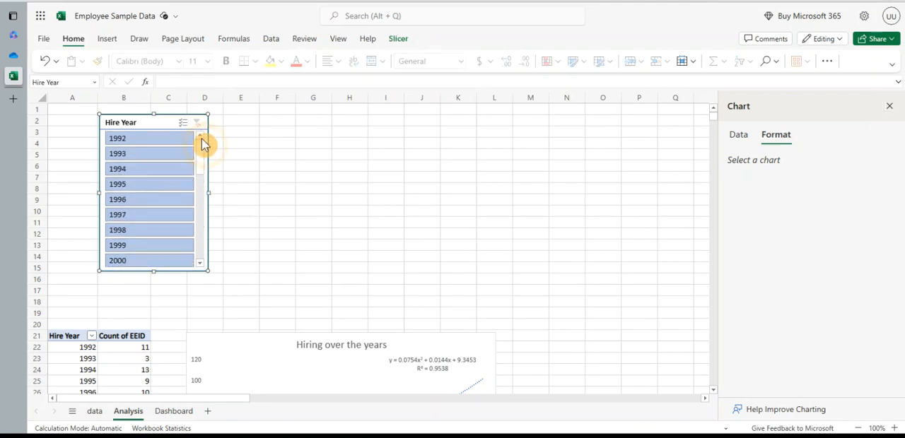
# - Review Dashboard and Analysis, then return to the employee data sheet
pyautogui.click(172, 410)
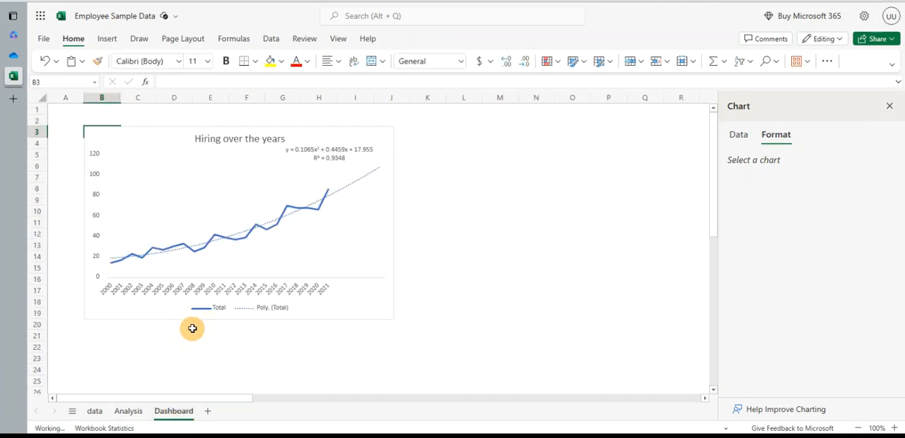
pyautogui.click(127, 410)
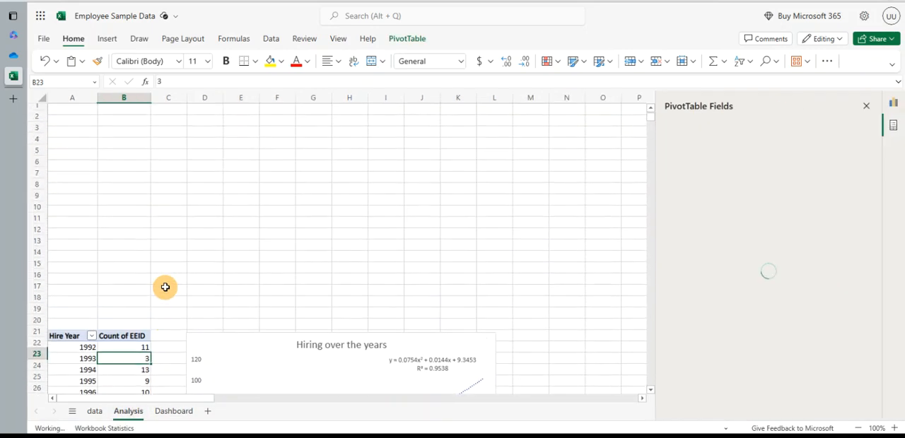
pyautogui.click(94, 410)
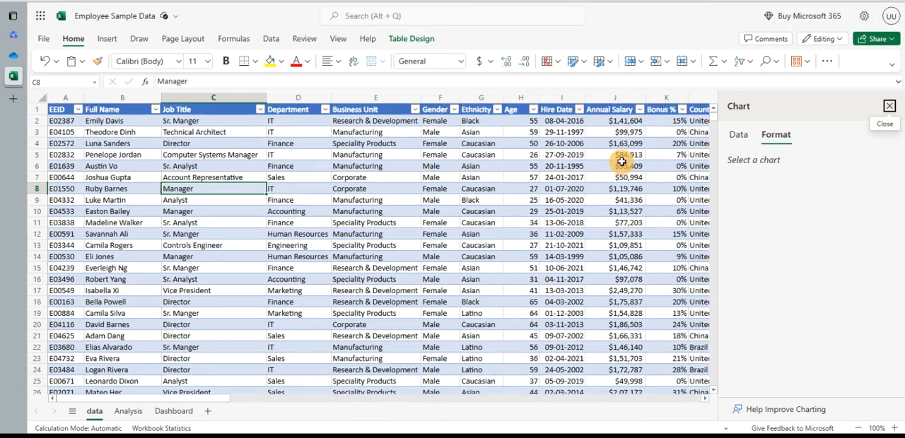
# - Insert a Box and Whisker chart of the Annual Salary column, then move to Dashboard
pyautogui.click(613, 120)
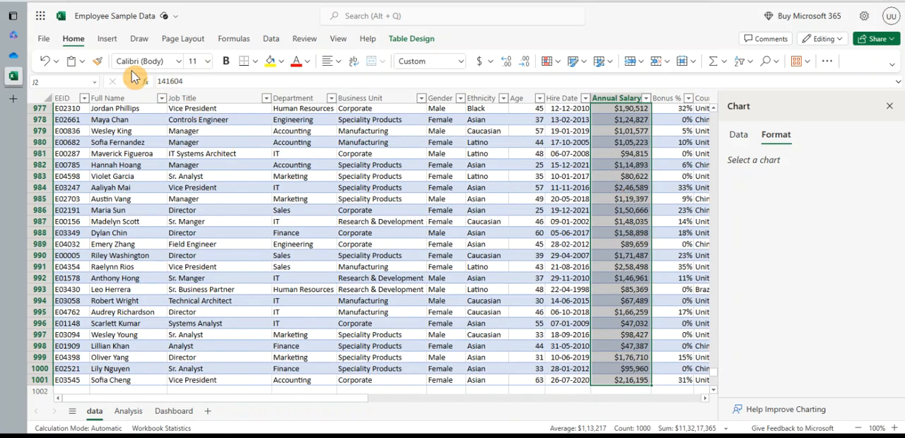
pyautogui.click(108, 38)
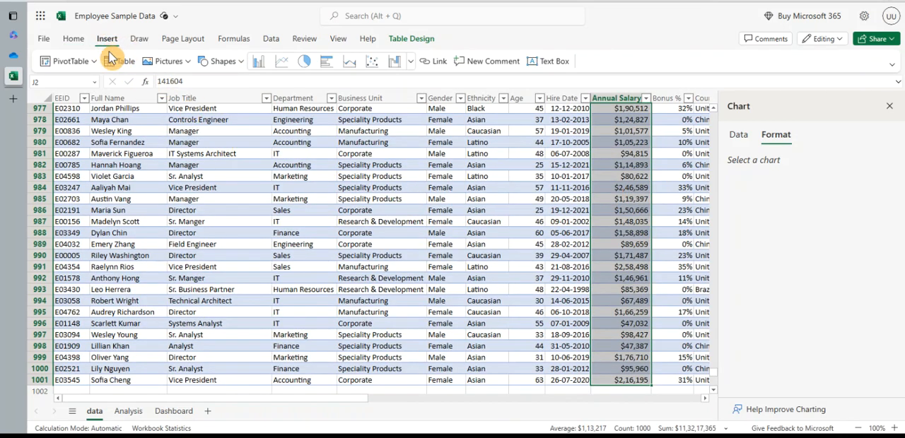
pyautogui.click(394, 61)
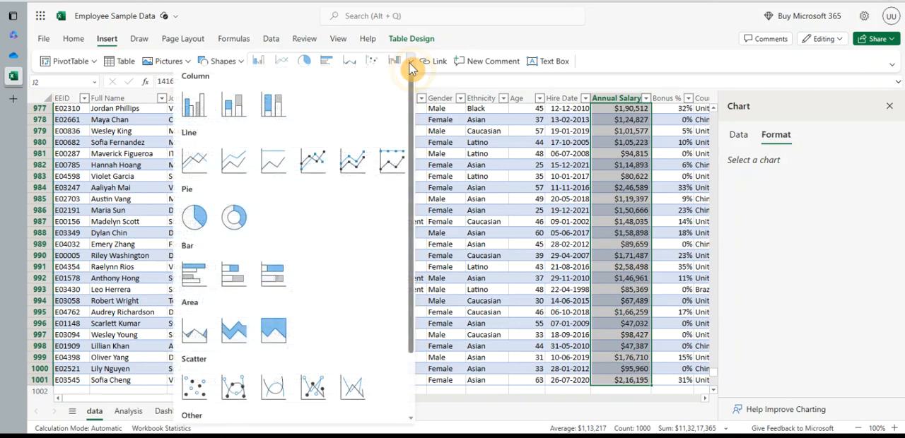
pyautogui.scroll(-3)
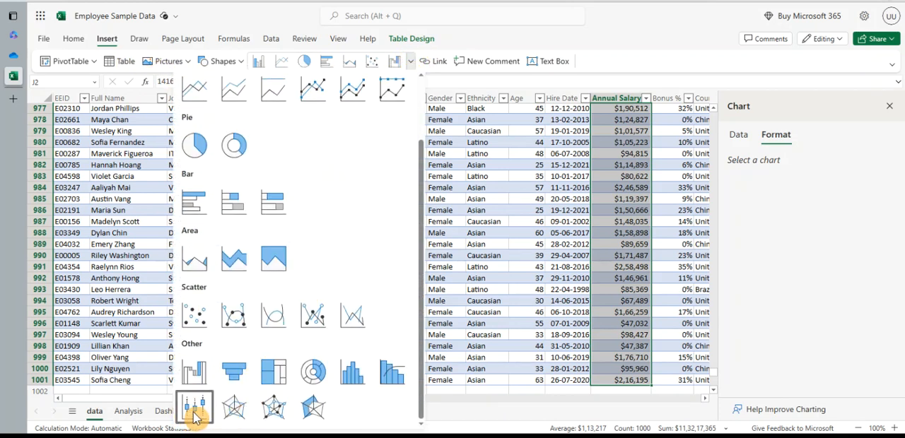
pyautogui.click(195, 407)
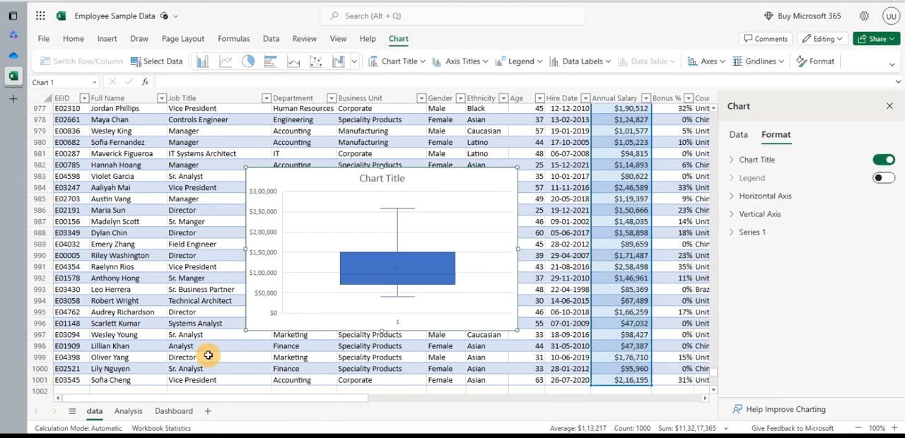
pyautogui.click(172, 410)
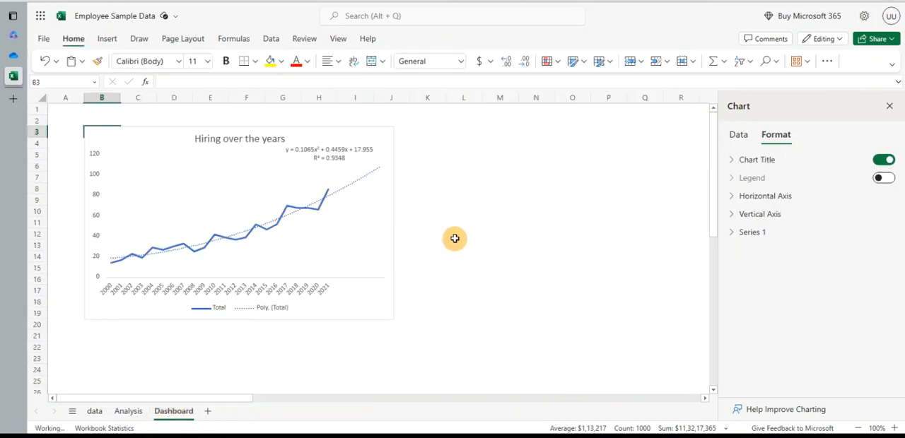
# - Paste the salary chart at K3 beside the hiring chart and expand its Series 1 settings
pyautogui.click(427, 131)
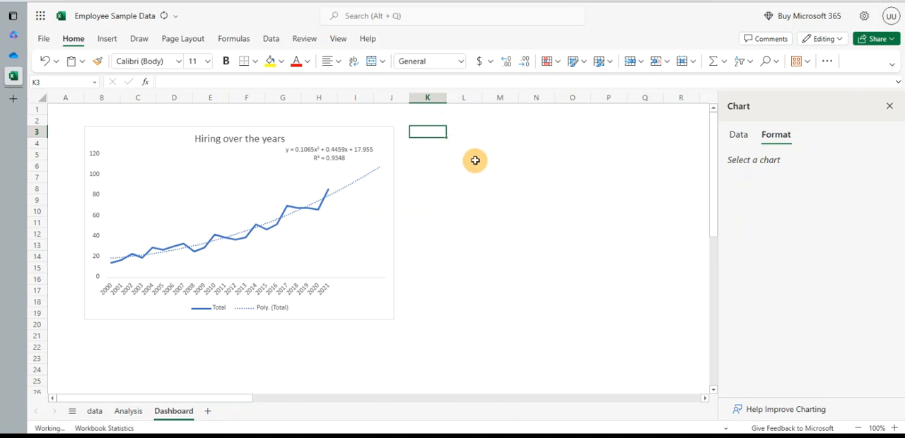
pyautogui.click(475, 161)
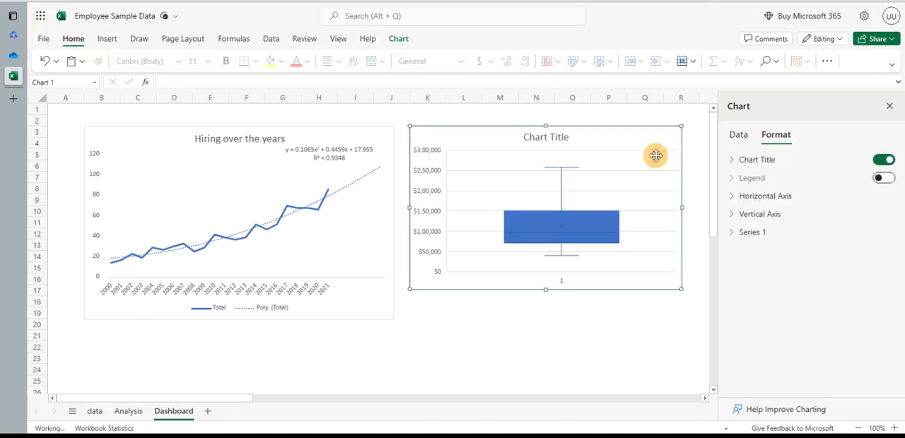
pyautogui.click(761, 215)
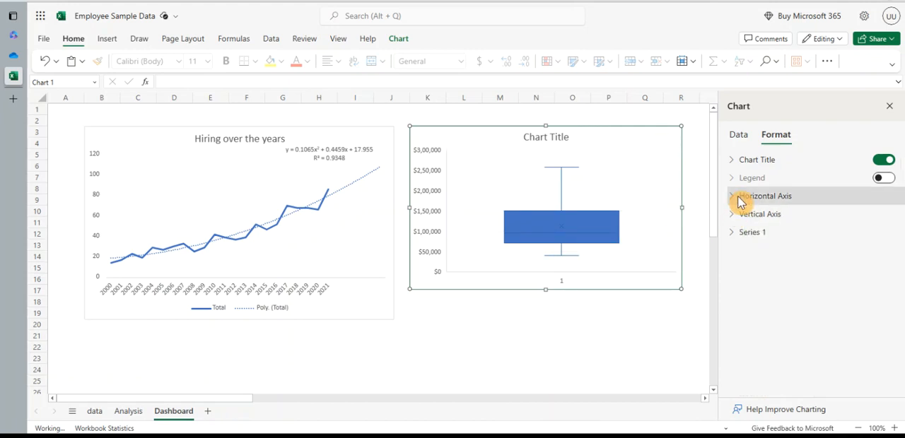
pyautogui.click(752, 232)
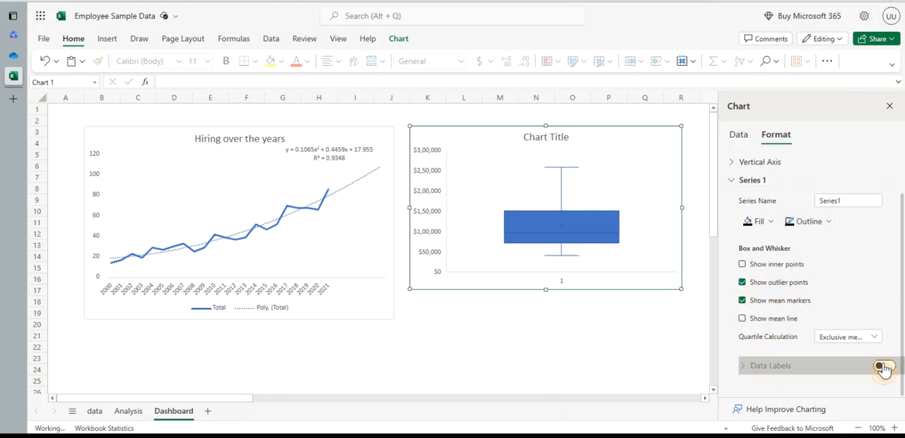
# - Switch on Data Labels for Series 1 with Value shown, giving labels like $2,58,498 and $40,063
pyautogui.click(885, 368)
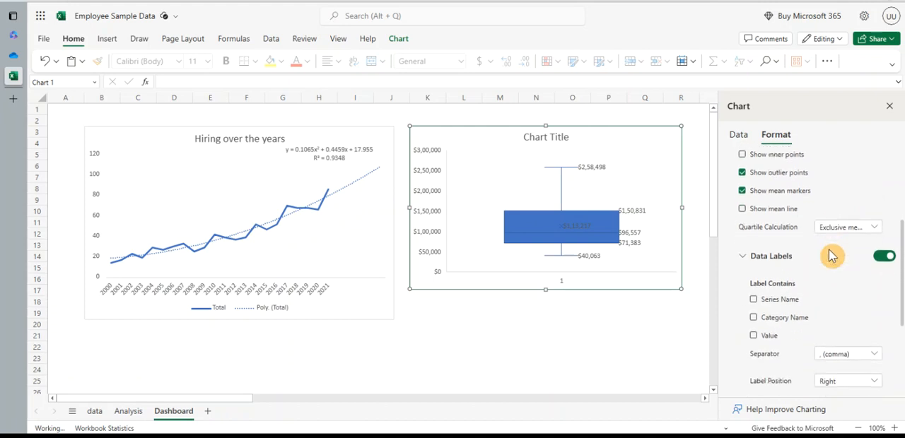
pyautogui.click(753, 332)
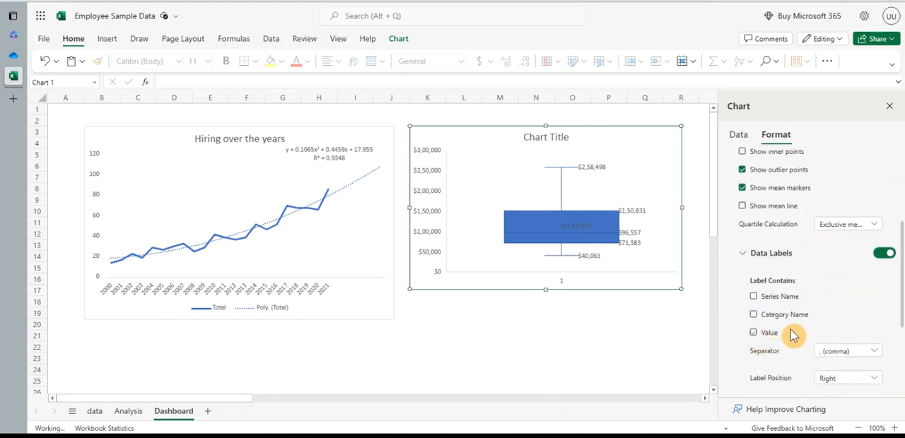
pyautogui.click(752, 332)
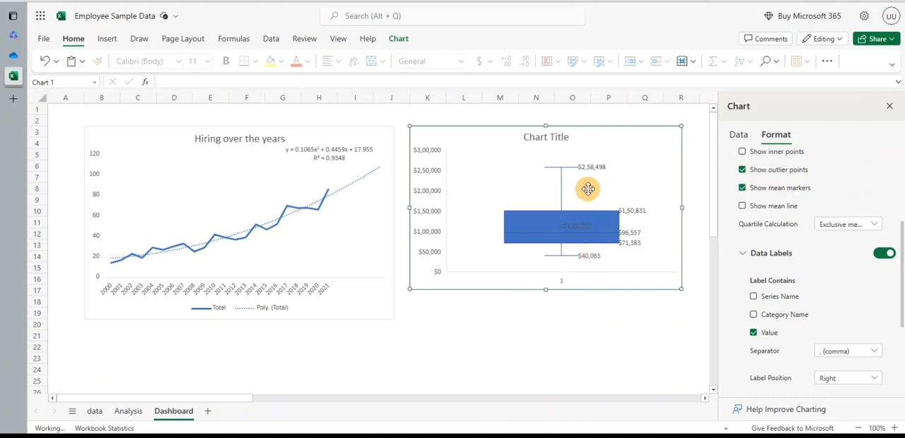
pyautogui.moveTo(588, 178)
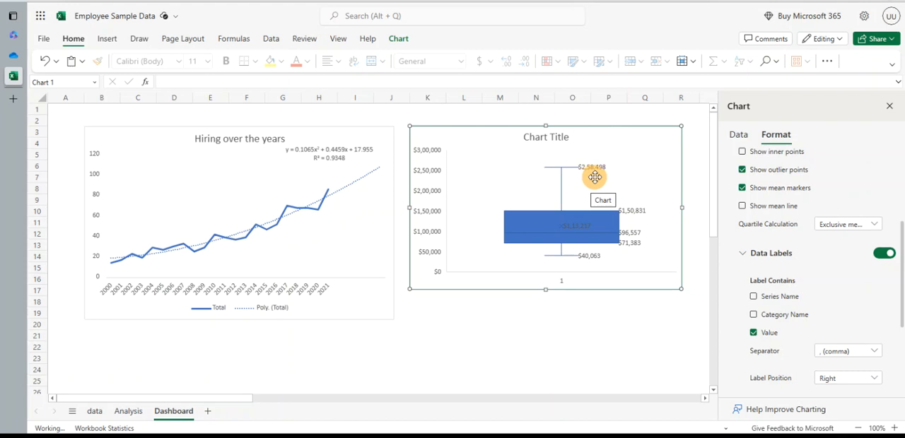
pyautogui.moveTo(565, 243)
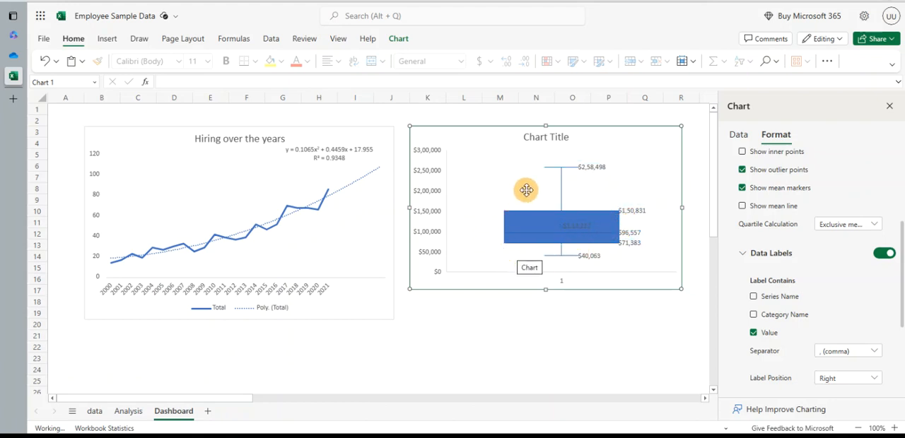
pyautogui.moveTo(559, 227)
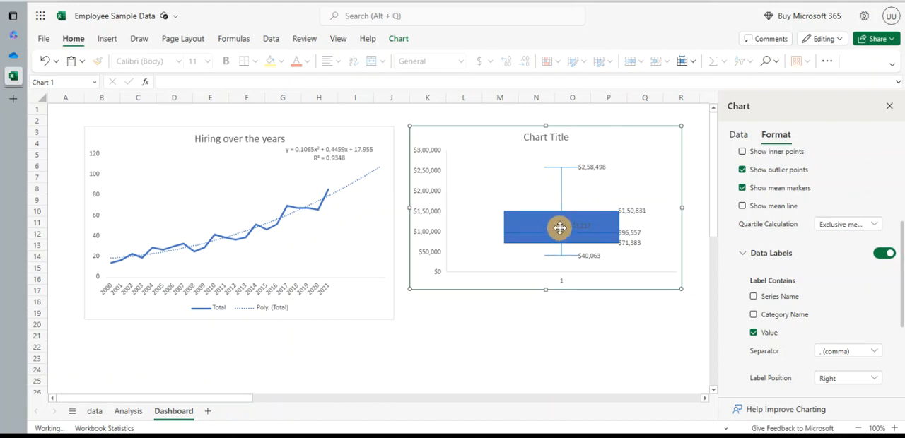
pyautogui.moveTo(543, 220)
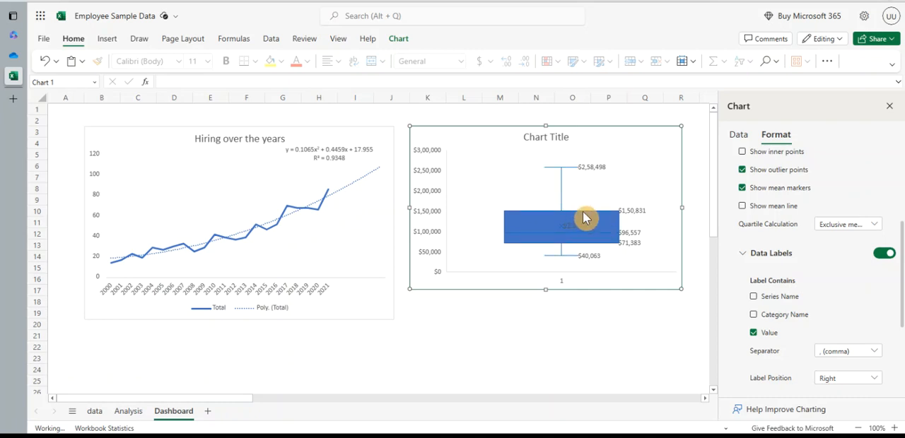
pyautogui.moveTo(599, 216)
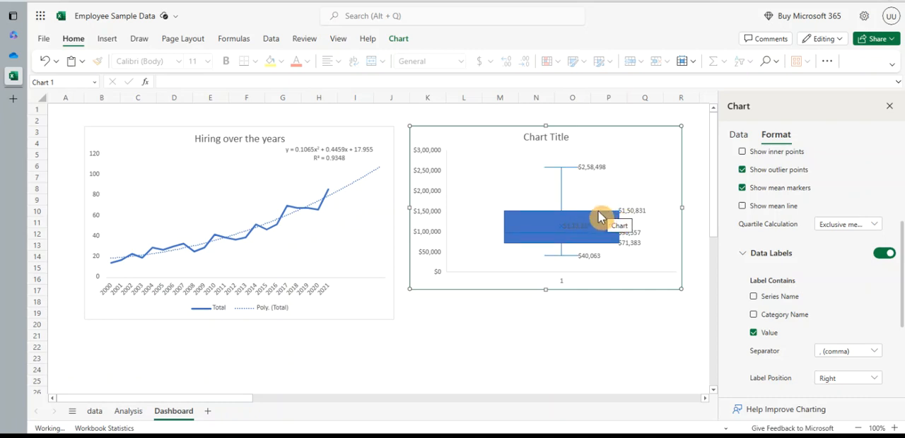
pyautogui.moveTo(585, 208)
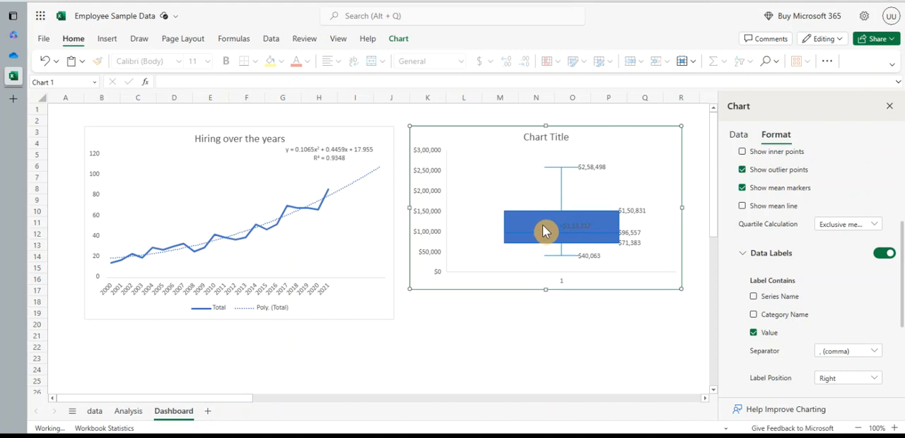
pyautogui.moveTo(545, 232)
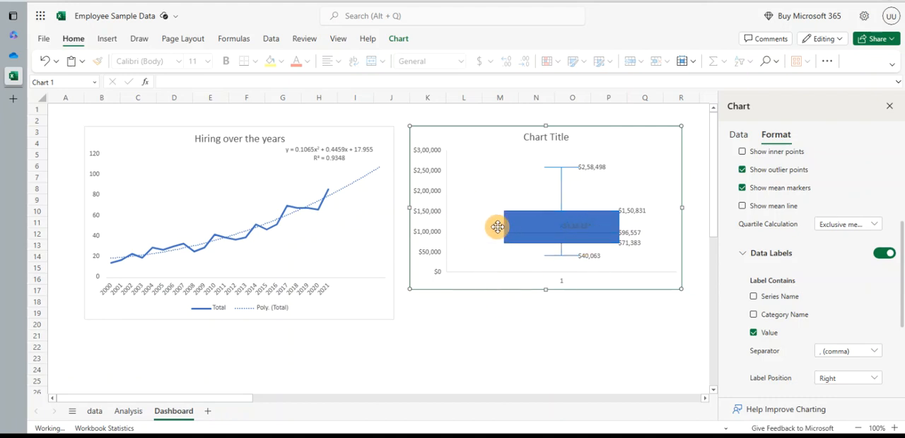
pyautogui.moveTo(573, 176)
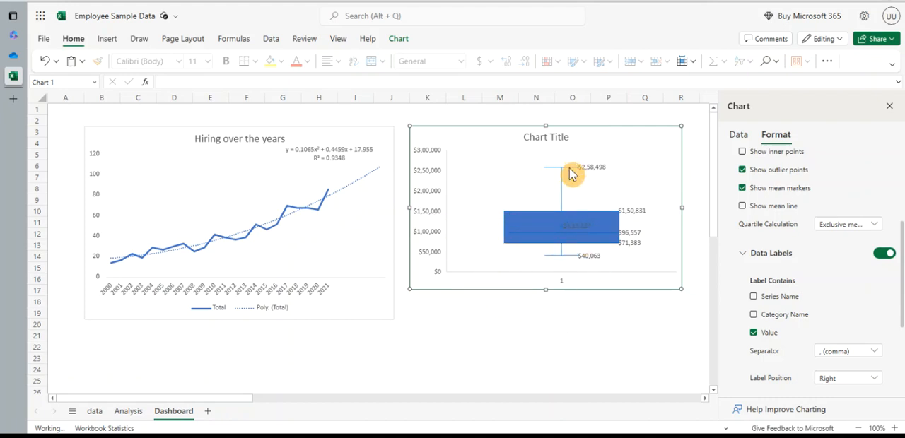
pyautogui.moveTo(571, 173)
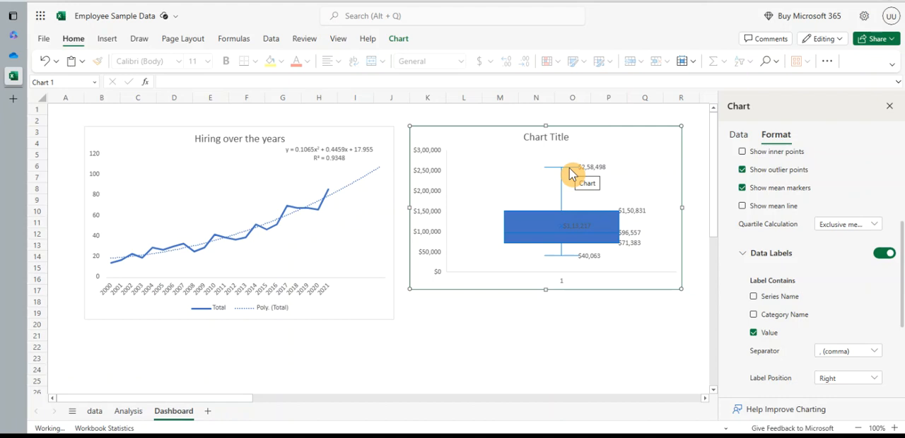